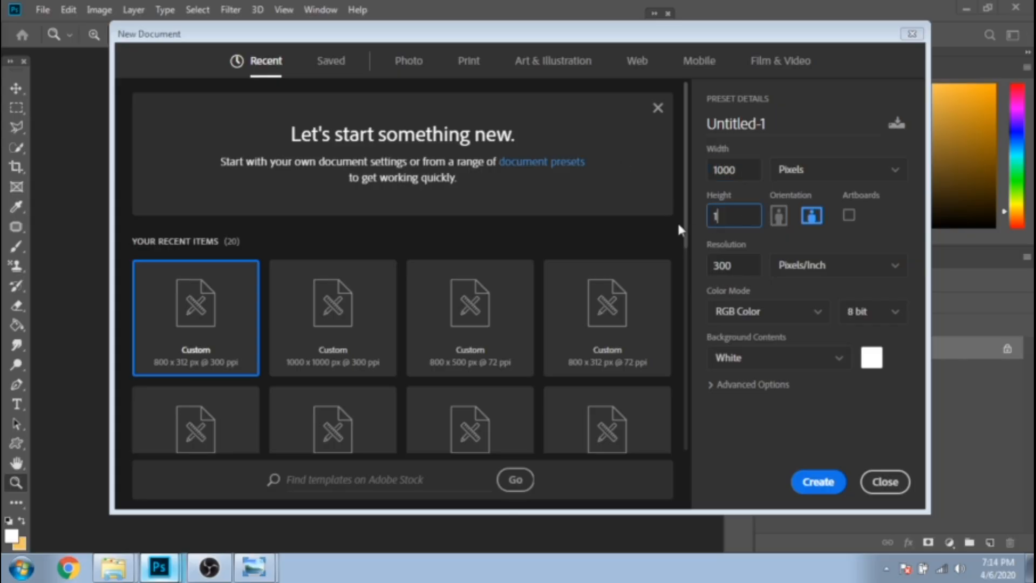
Create a 1000 px square document and fill its background with orange f5b834 using the Paint Bucket
click(817, 481)
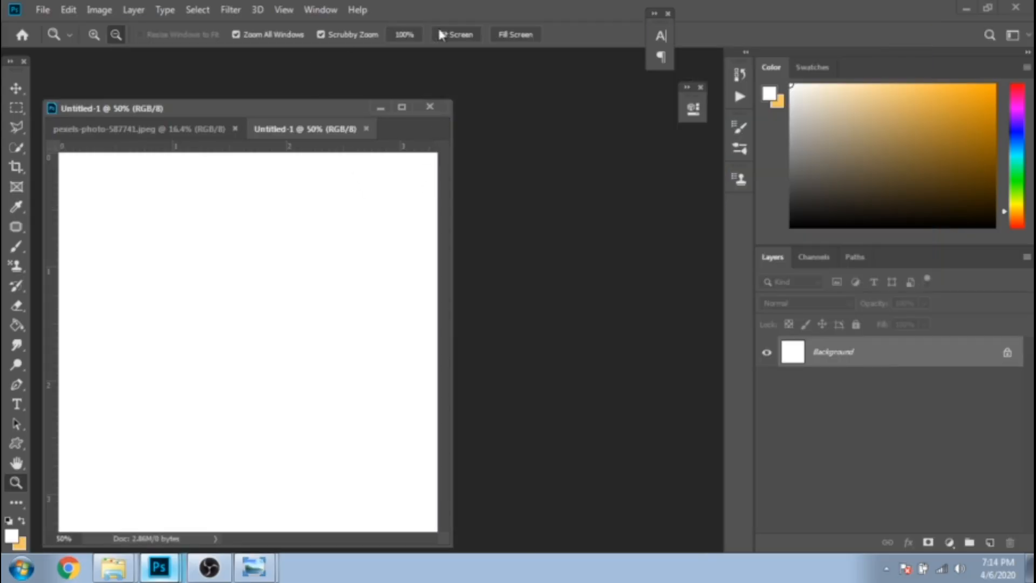
click(16, 325)
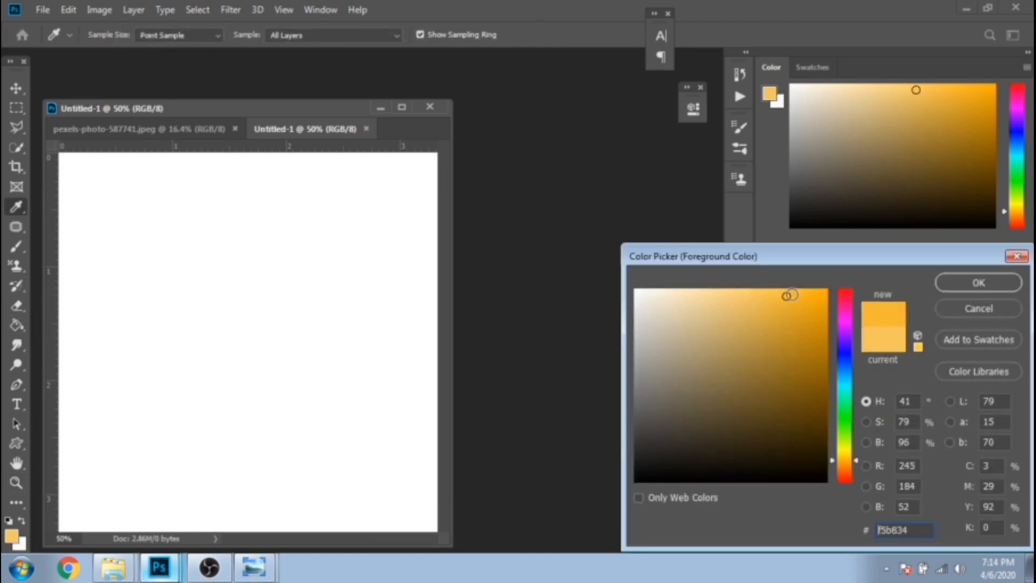
click(977, 281)
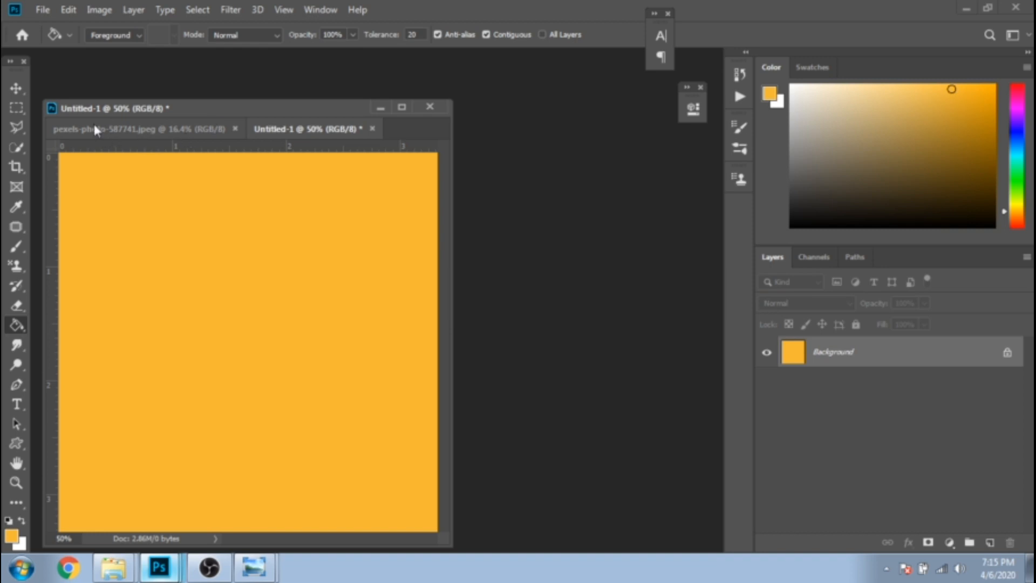
Paste the event photo above Rectangle 1 and clip it inside the square with a clipping mask
click(16, 444)
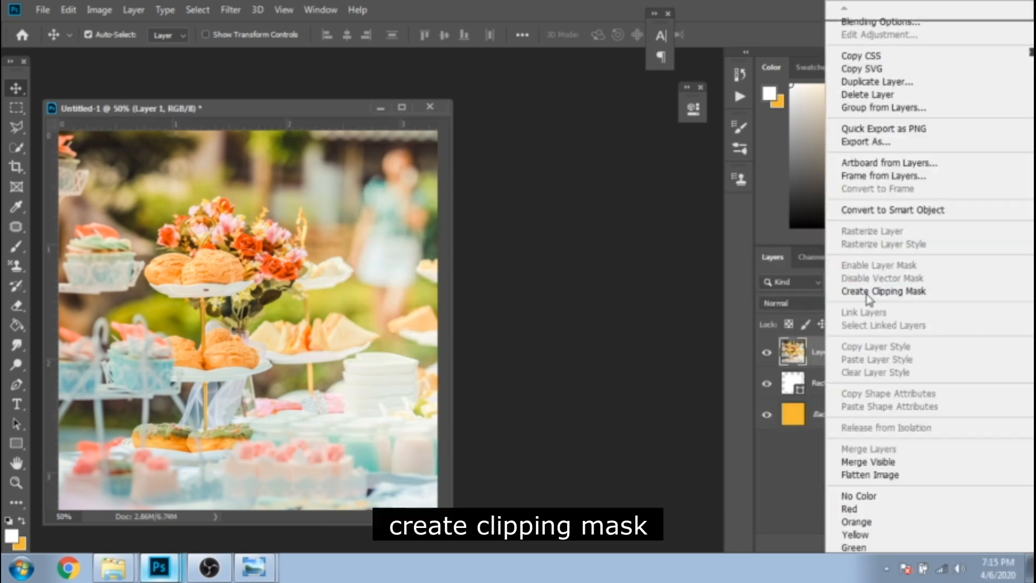
click(884, 290)
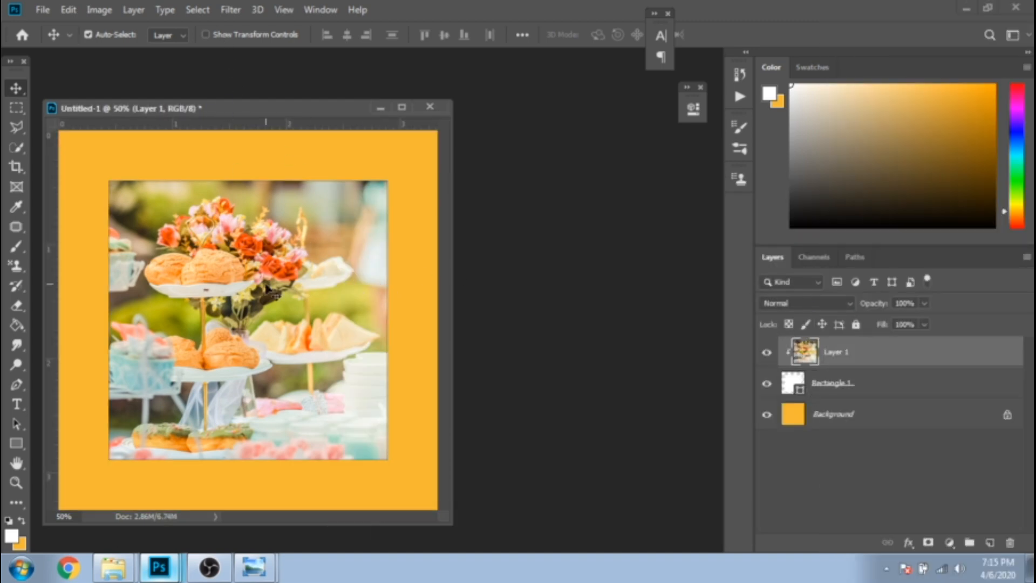
key(ctrl+t)
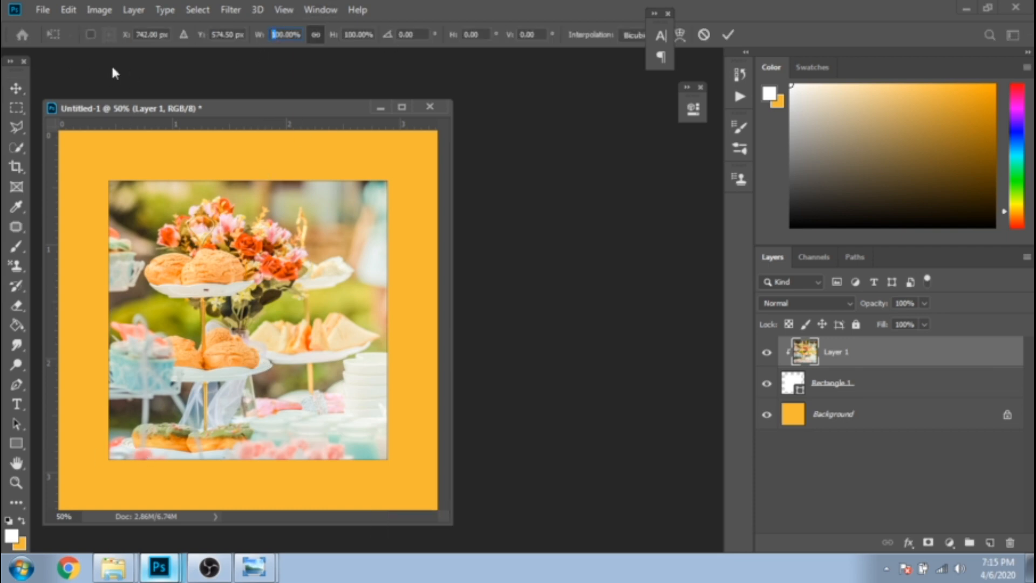
Scale the clipped photo to 70% width and height, then select the Rectangle 1 frame
click(13, 10)
text(70)
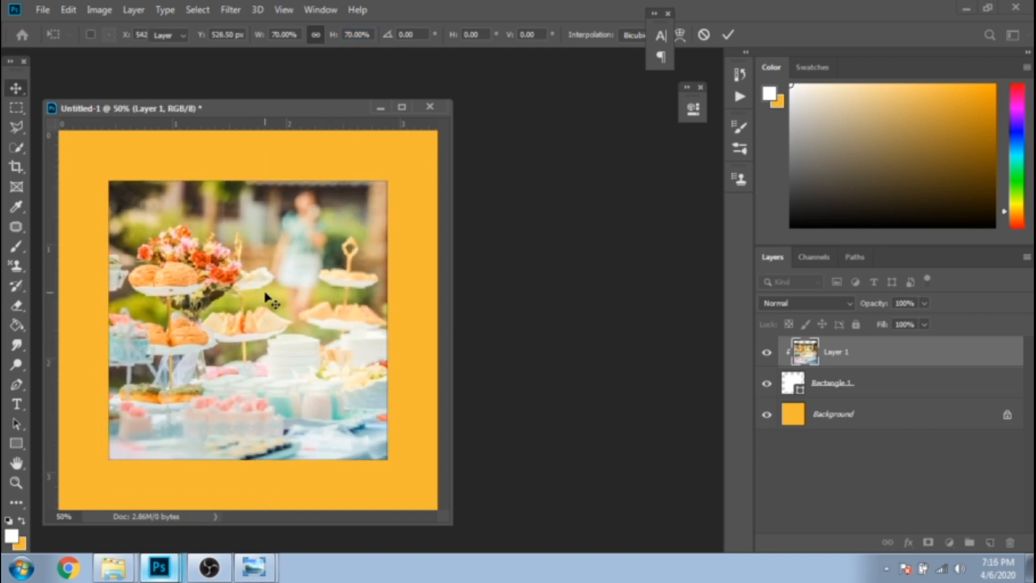
click(832, 382)
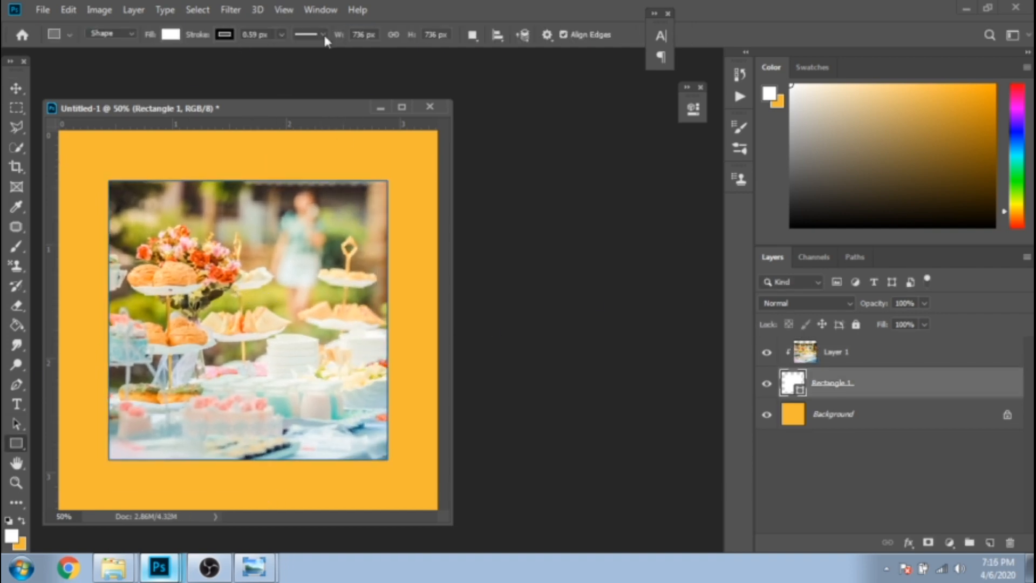
click(16, 88)
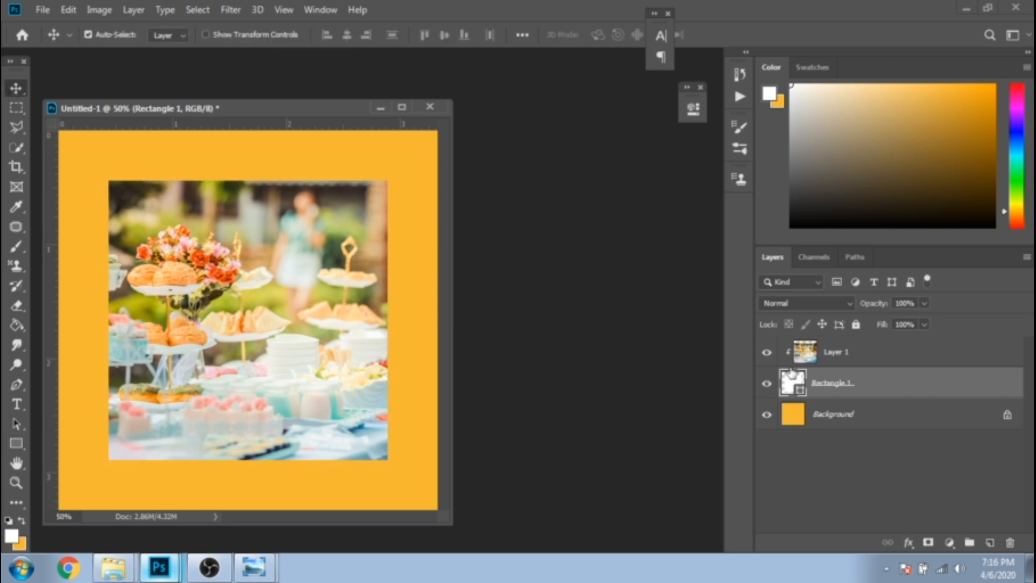
Duplicate Rectangle 1 and enlarge the lower copy to 120% as a white border around the photo
key(ctrl+j)
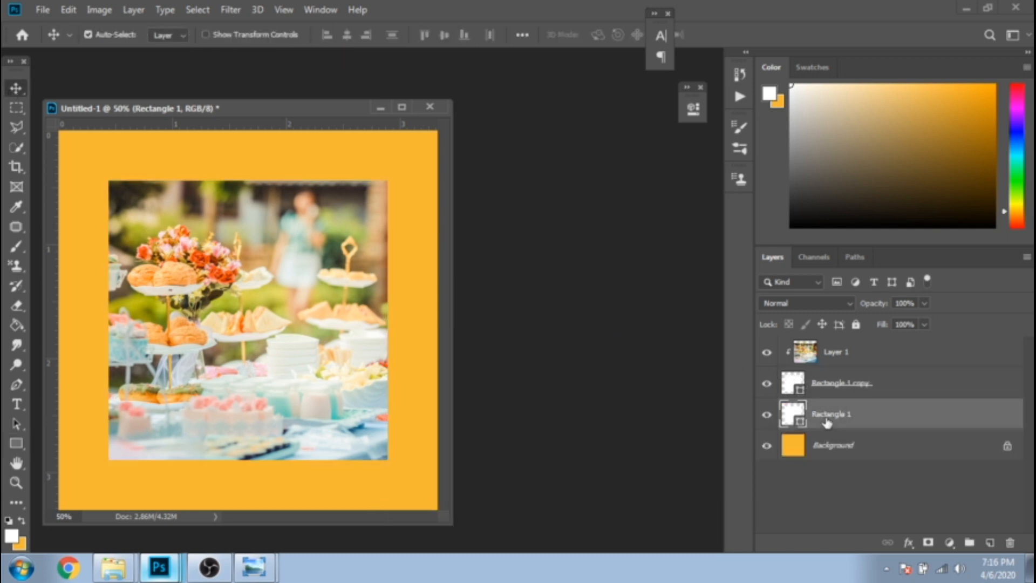
key(ctrl+t)
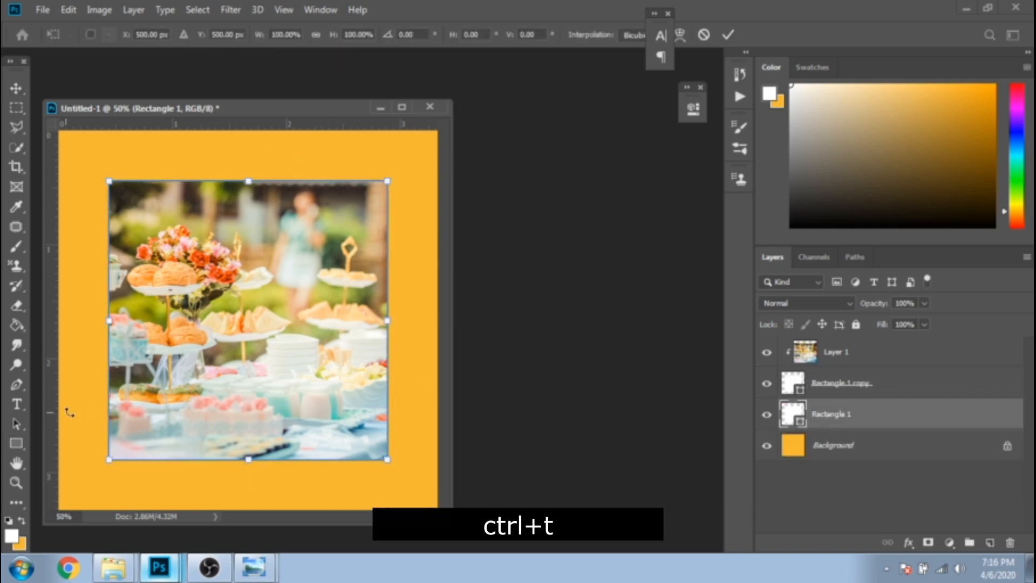
mouse_move(284, 35)
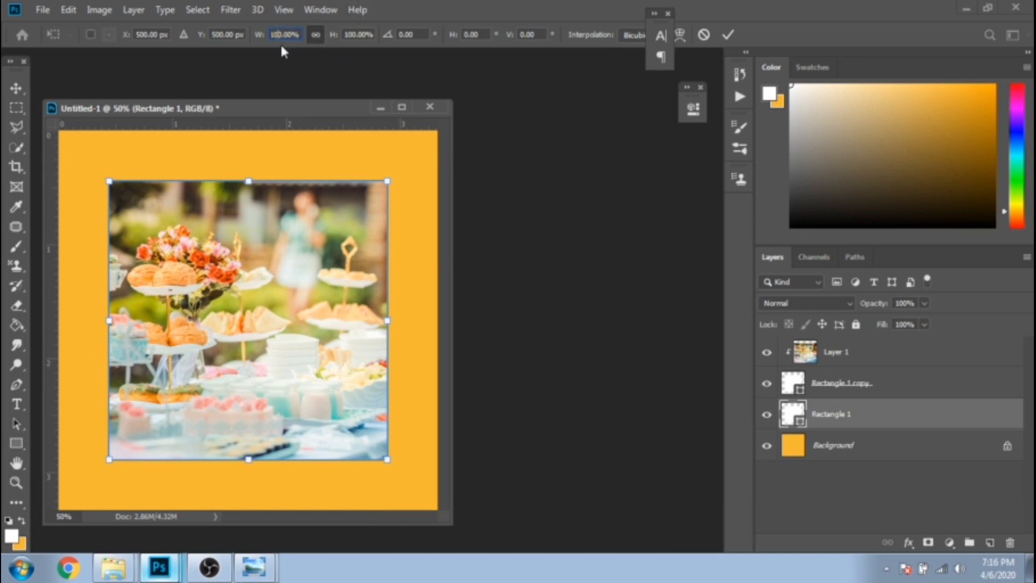
text(120.00%)
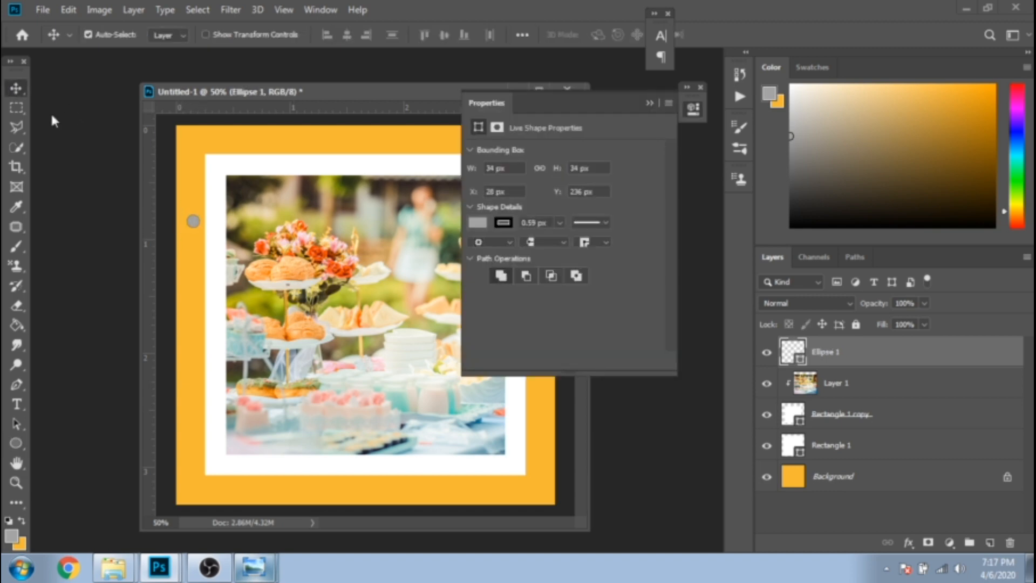
Copy the small grey circle, set both circles' stroke to 0 px, and duplicate the pair into a 2×2 grid
drag(192, 220, 195, 230)
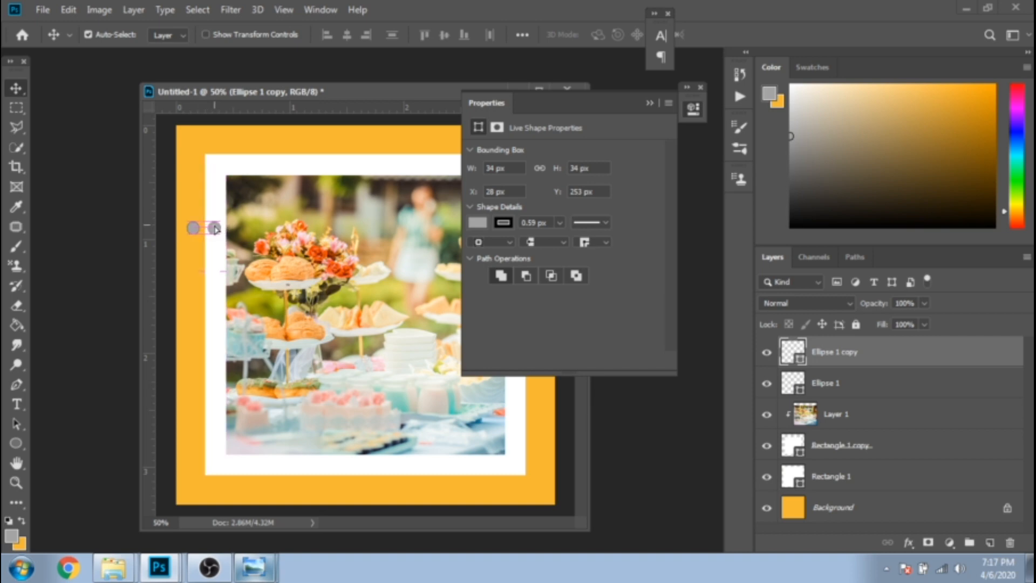
click(824, 382)
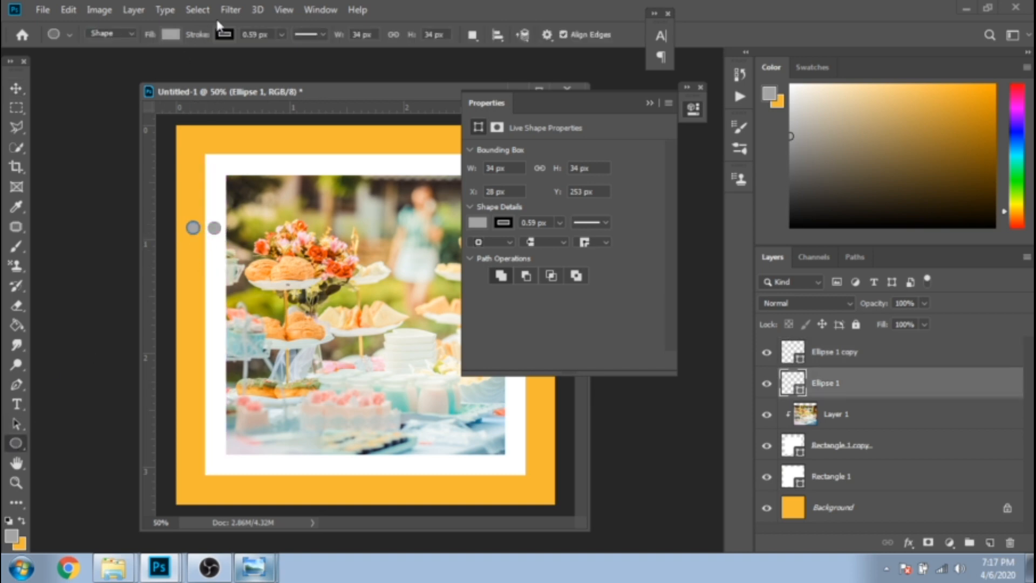
click(281, 35)
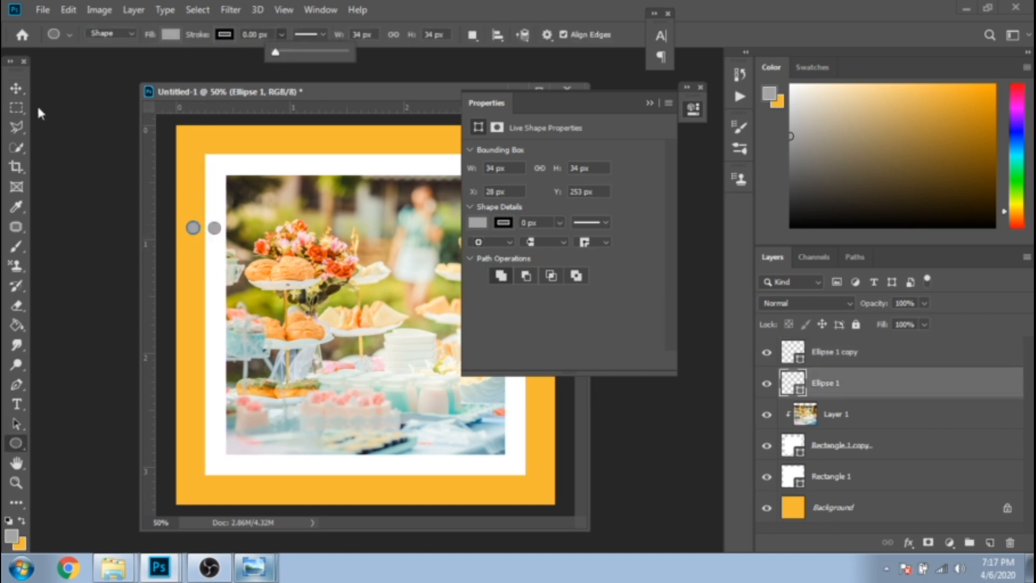
click(834, 351)
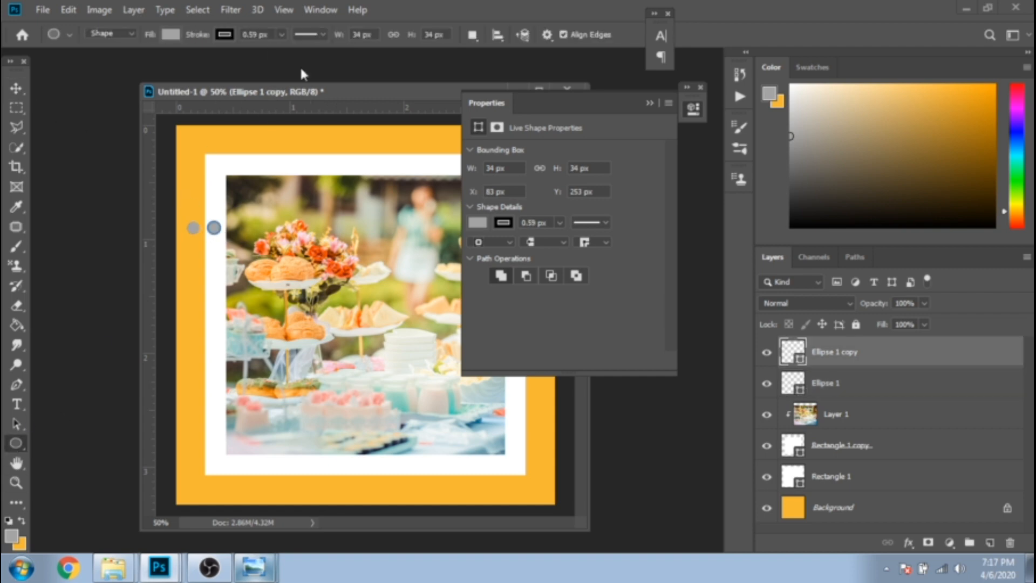
click(16, 88)
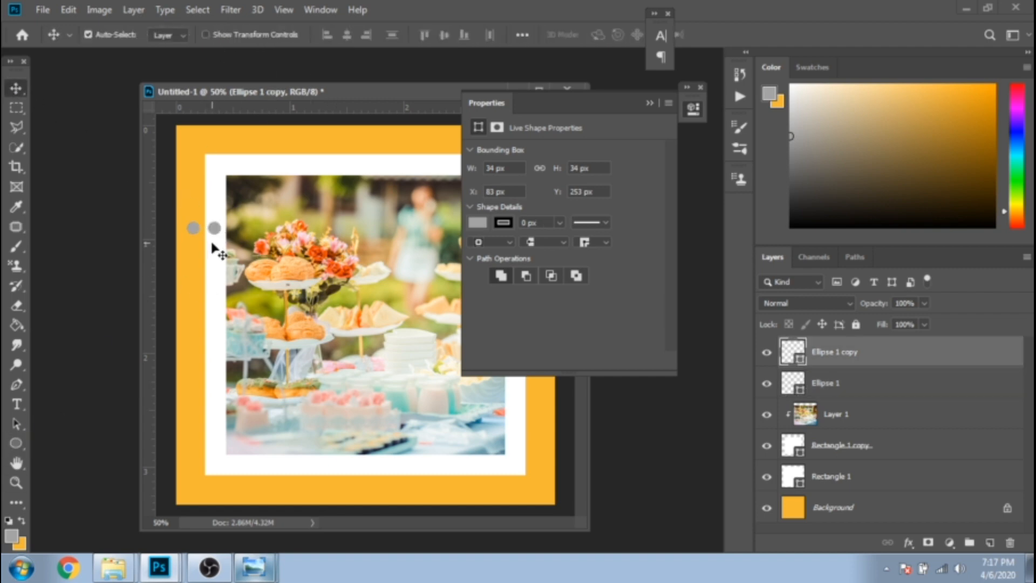
key(ctrl+j)
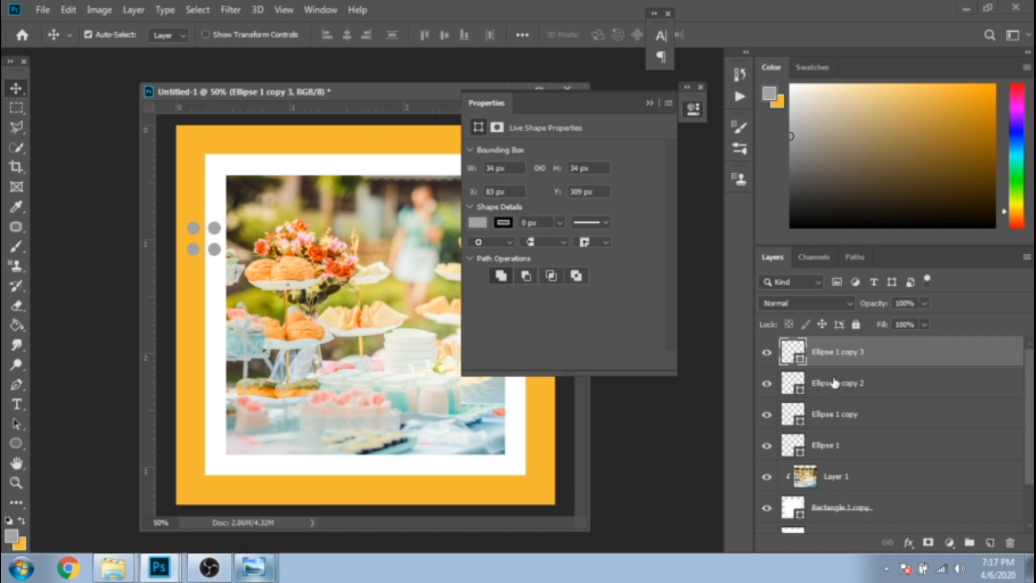
Duplicate the circles downward into two columns of six along the photo's left edge
key(ctrl+j)
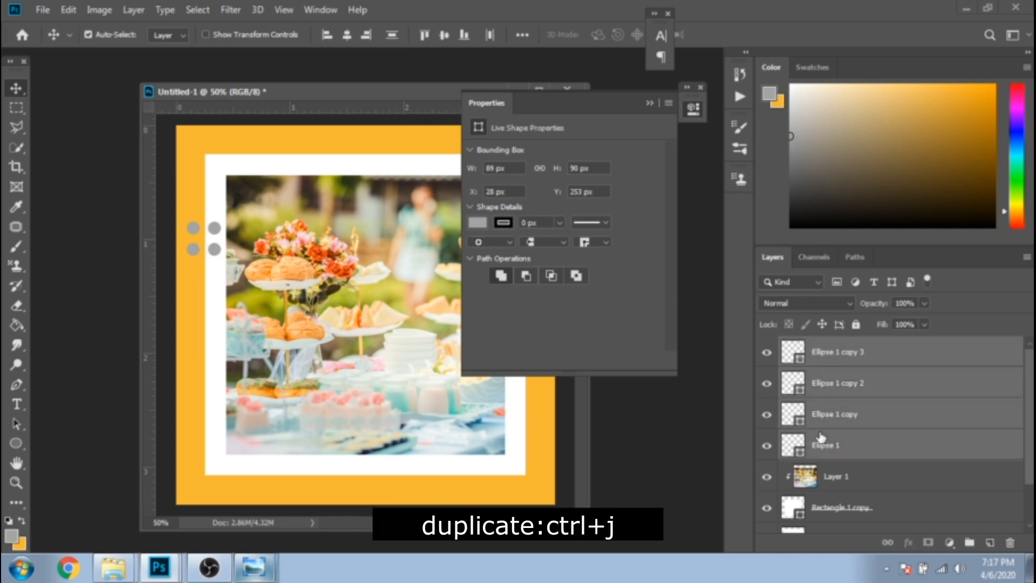
key(ctrl+j)
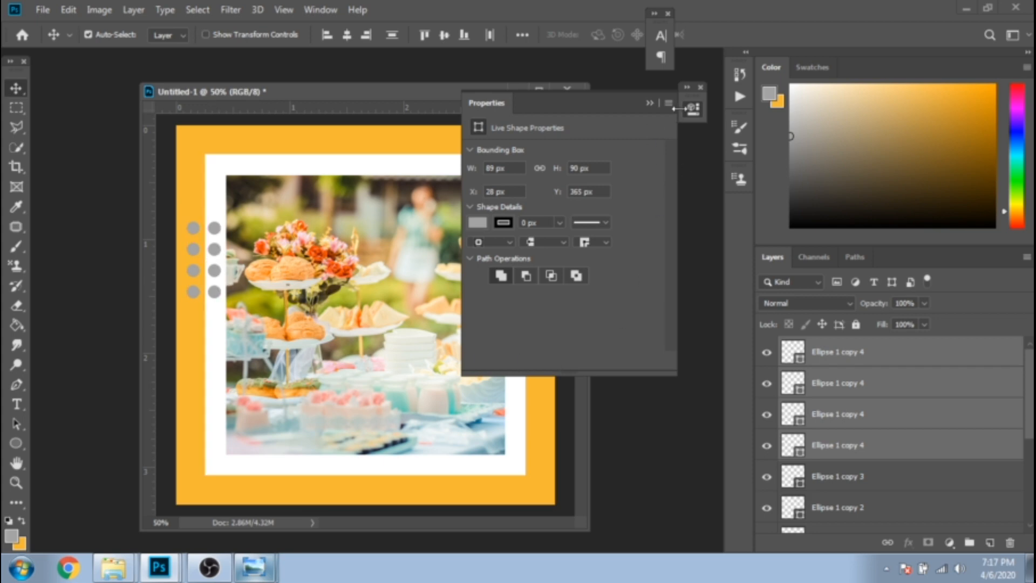
click(700, 86)
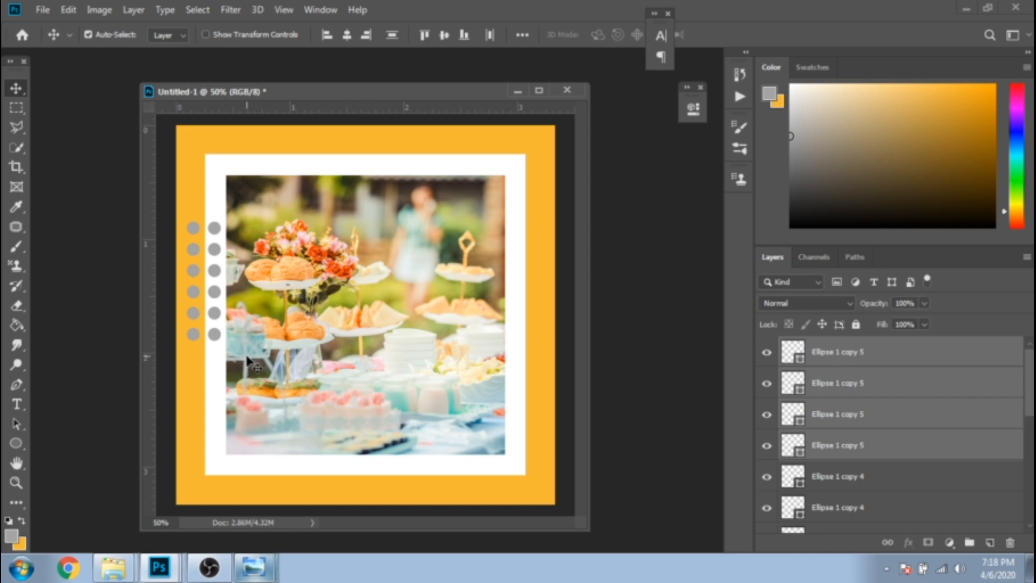
mouse_move(570, 426)
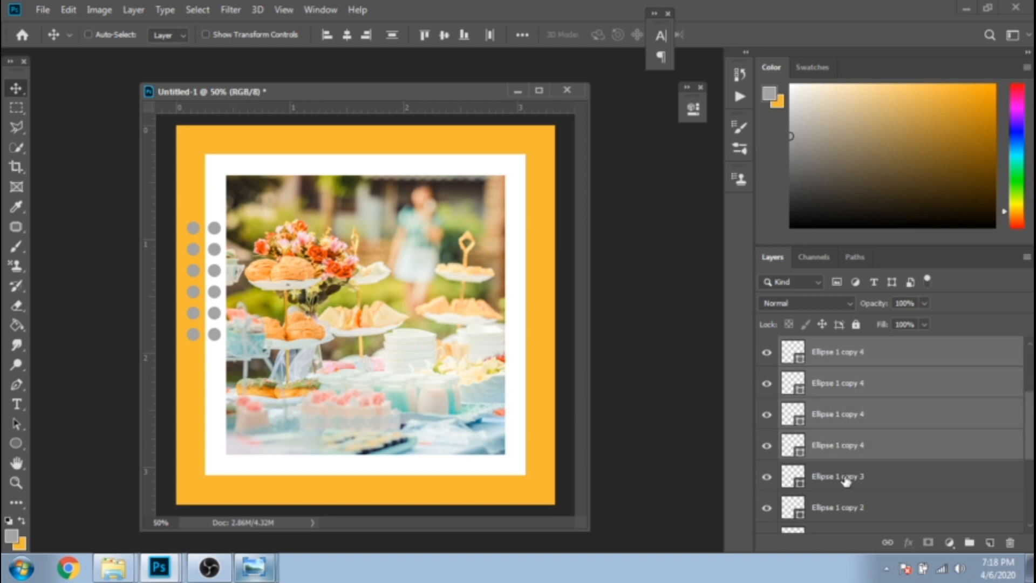
Change the fill of all twelve circles to a pale near-white colour
scroll(down, 3)
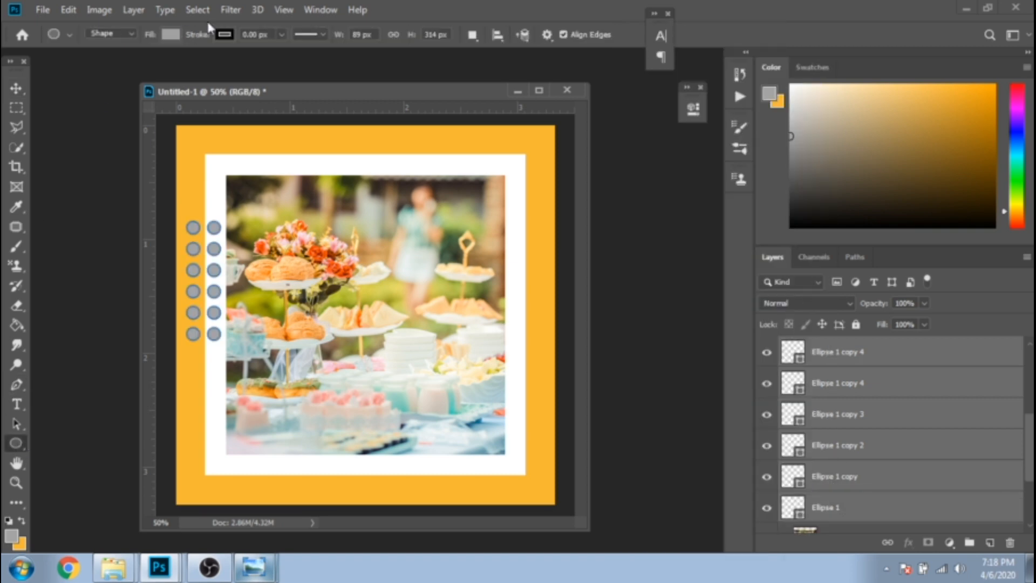
click(169, 34)
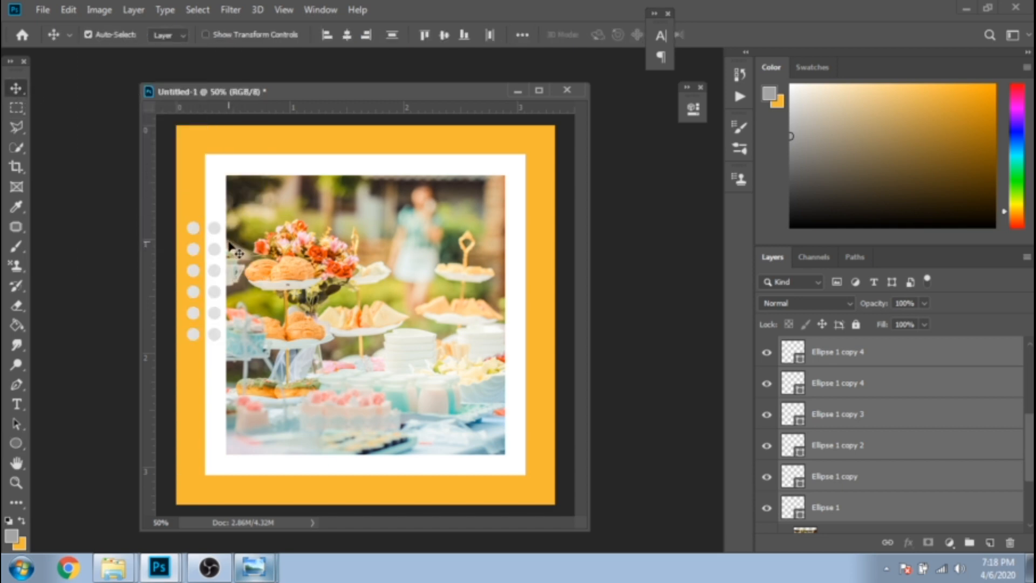
mouse_move(224, 277)
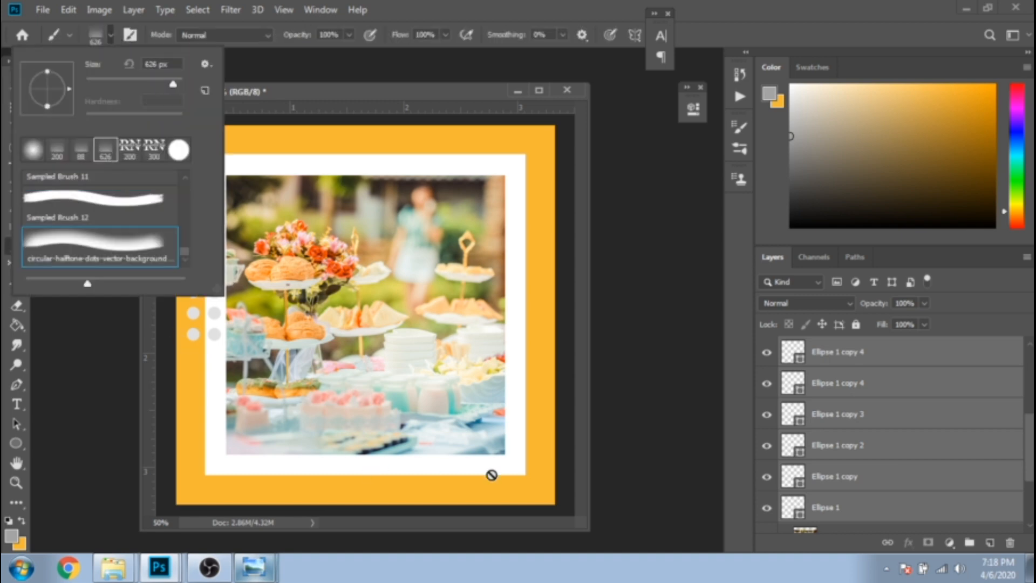
Paint white halftone dots on the Background layer's lower edge and erase the lower-left ones
click(993, 541)
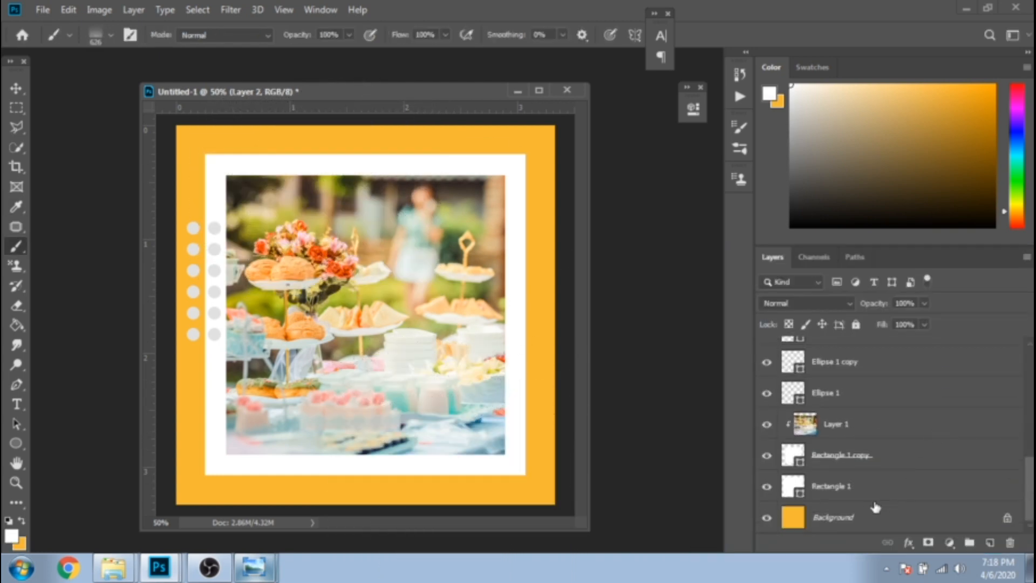
click(832, 517)
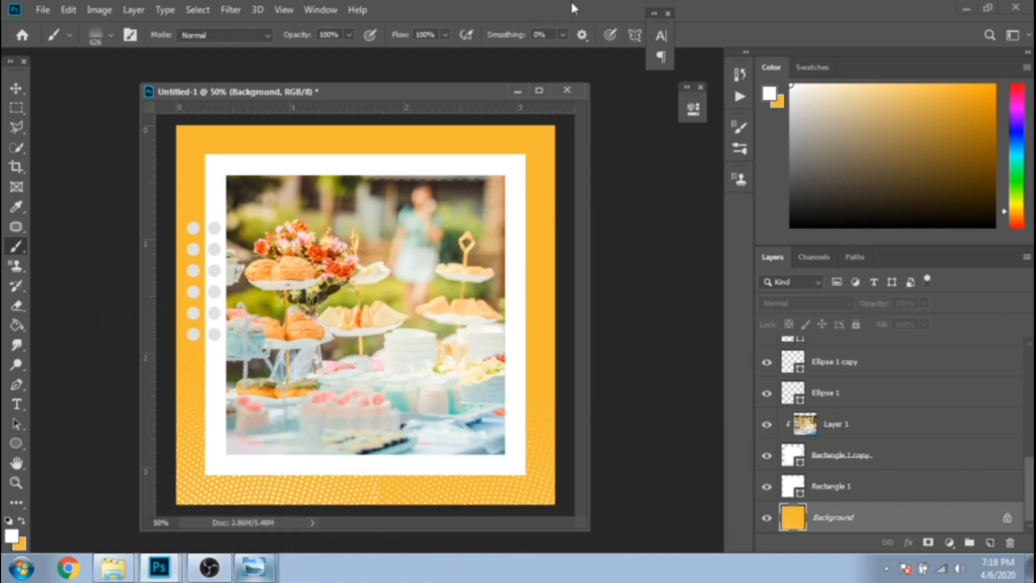
click(16, 305)
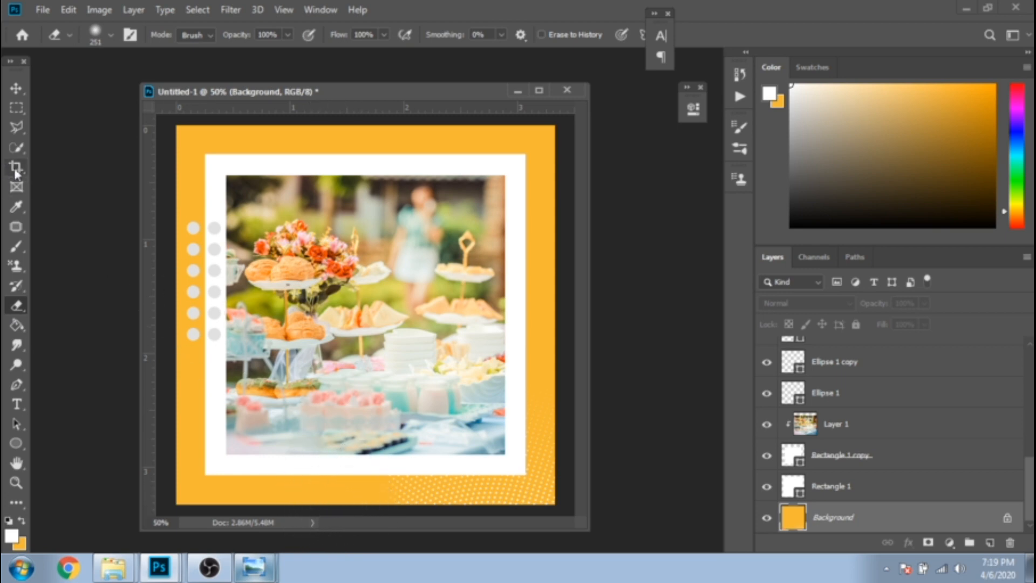
Type a white left-aligned 'YOUR TEXT HERE' heading over the photo's upper-right and add an empty layer
click(16, 404)
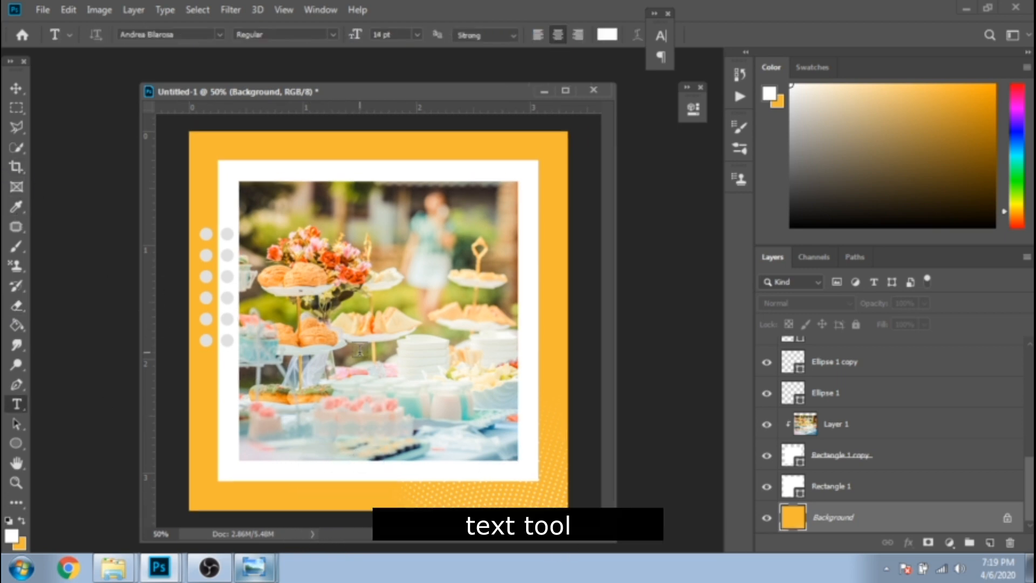
click(366, 370)
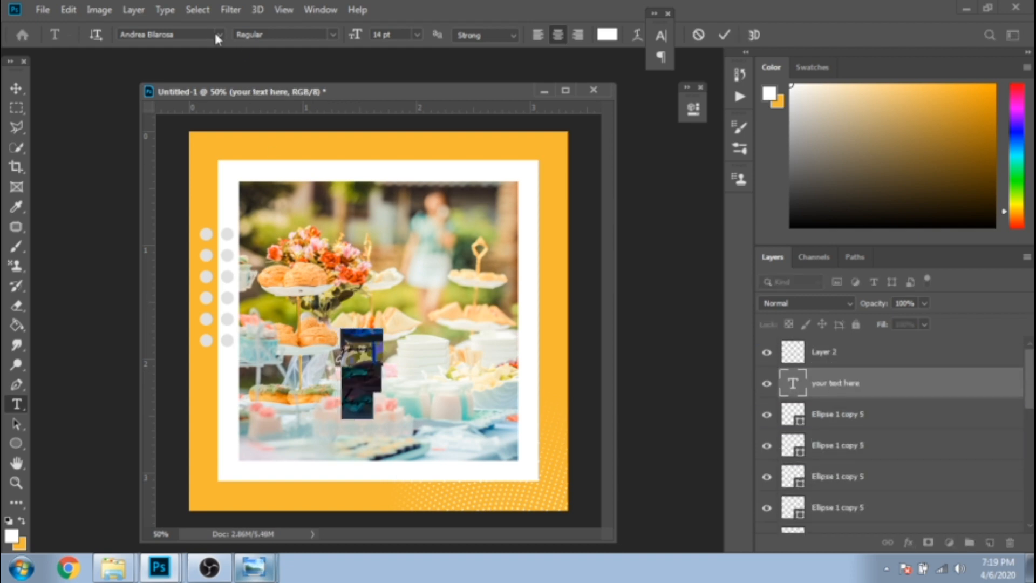
click(319, 10)
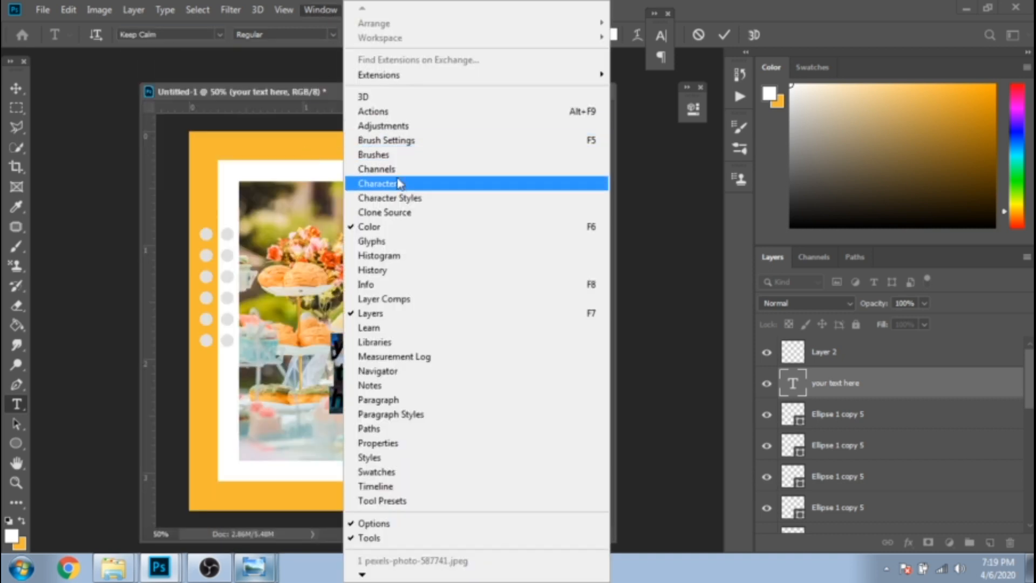
click(379, 183)
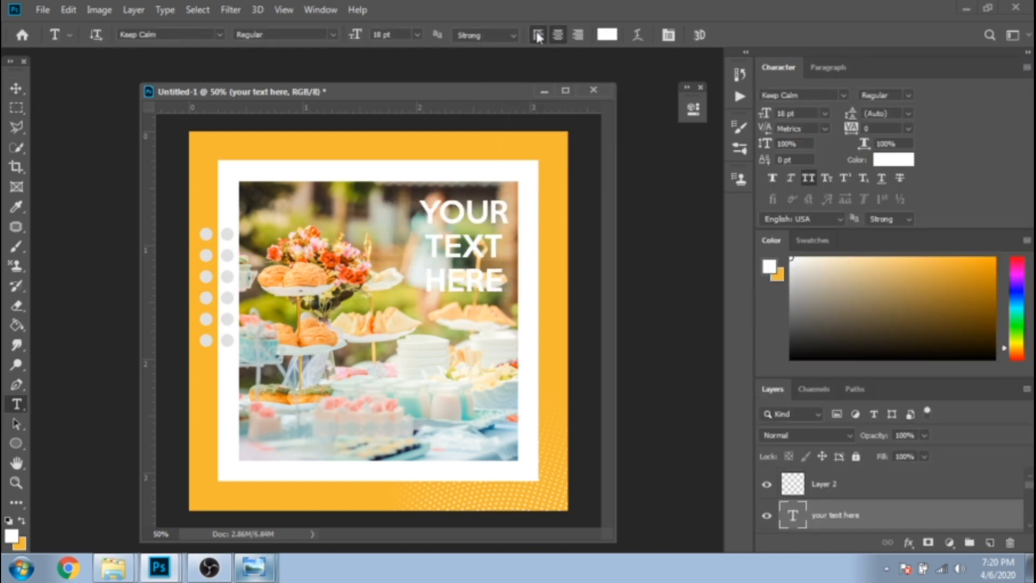
click(16, 87)
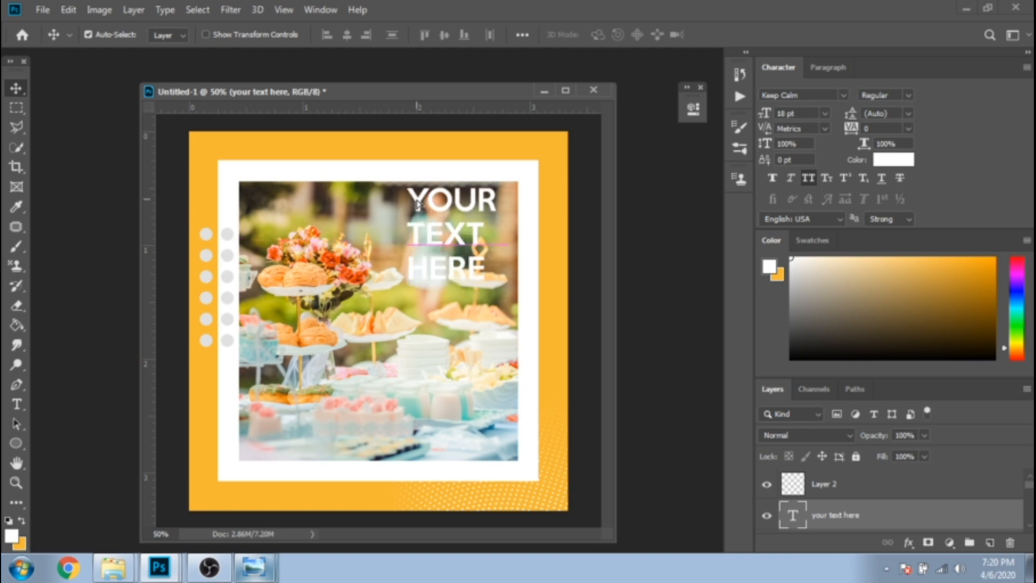
click(823, 483)
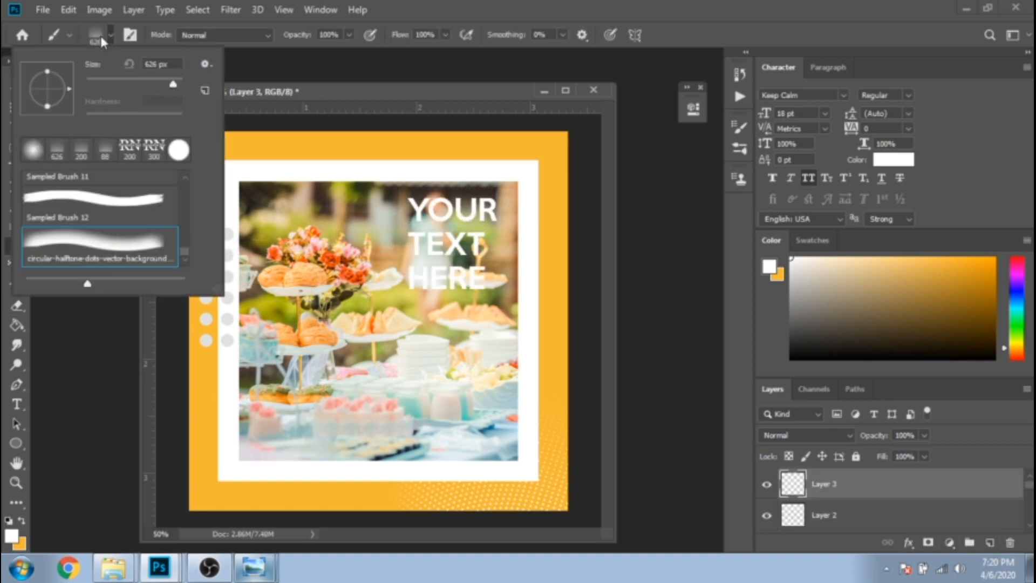
Flatten all layers of the post design into a single background image
click(376, 277)
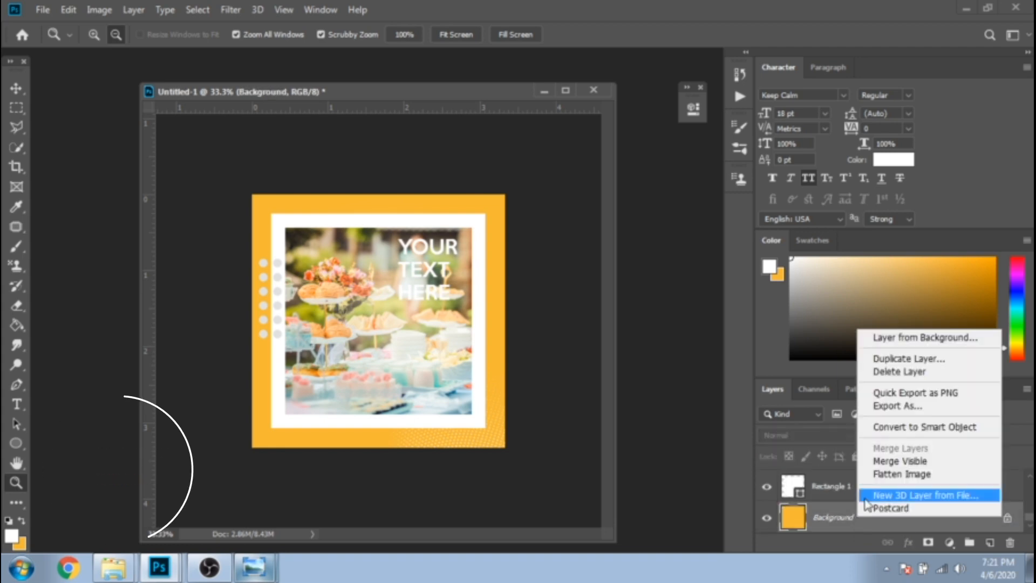
click(900, 474)
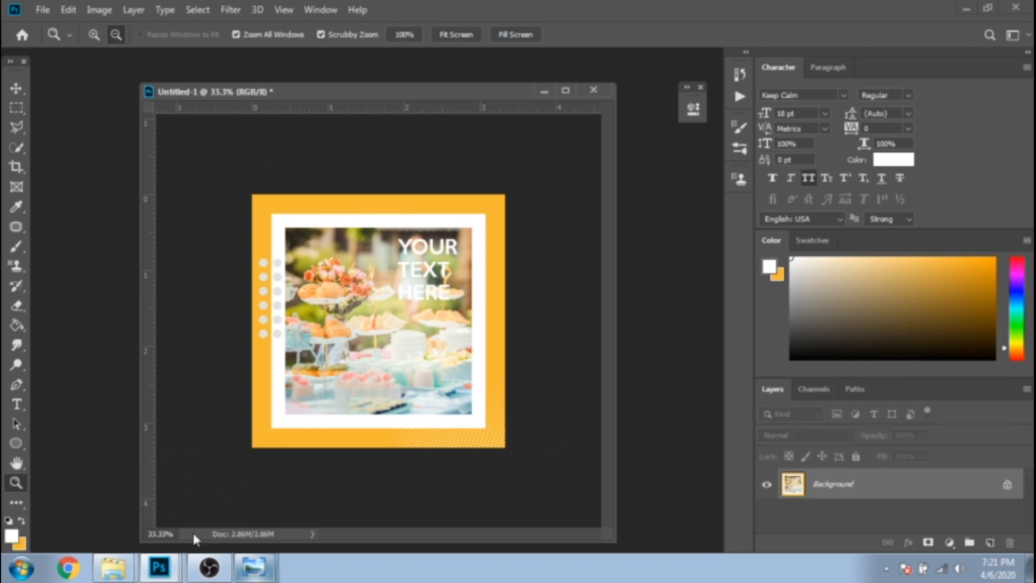
mouse_move(208, 534)
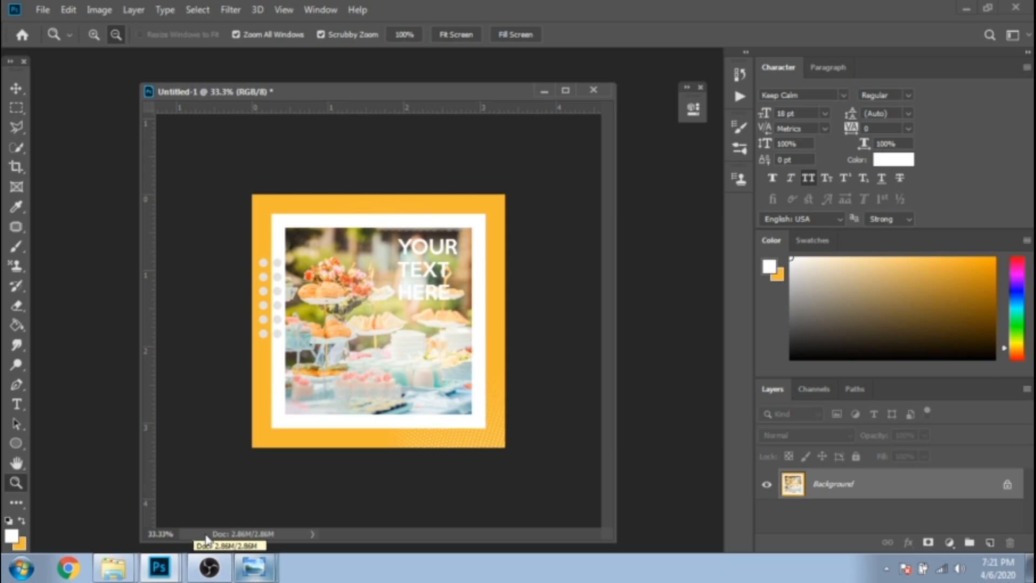
Undo the flatten and duplicate the layered post as a second document
click(99, 10)
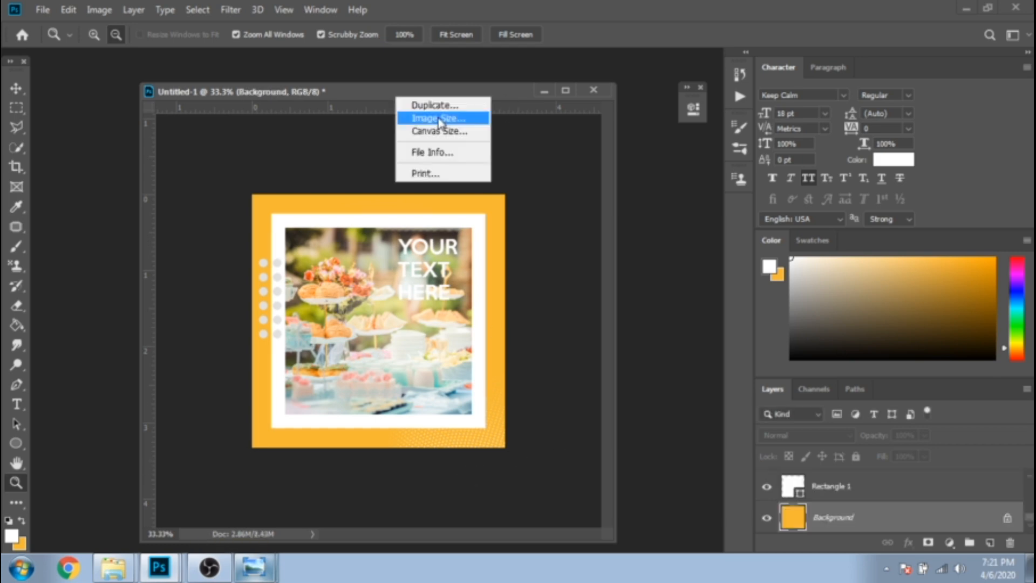
click(434, 105)
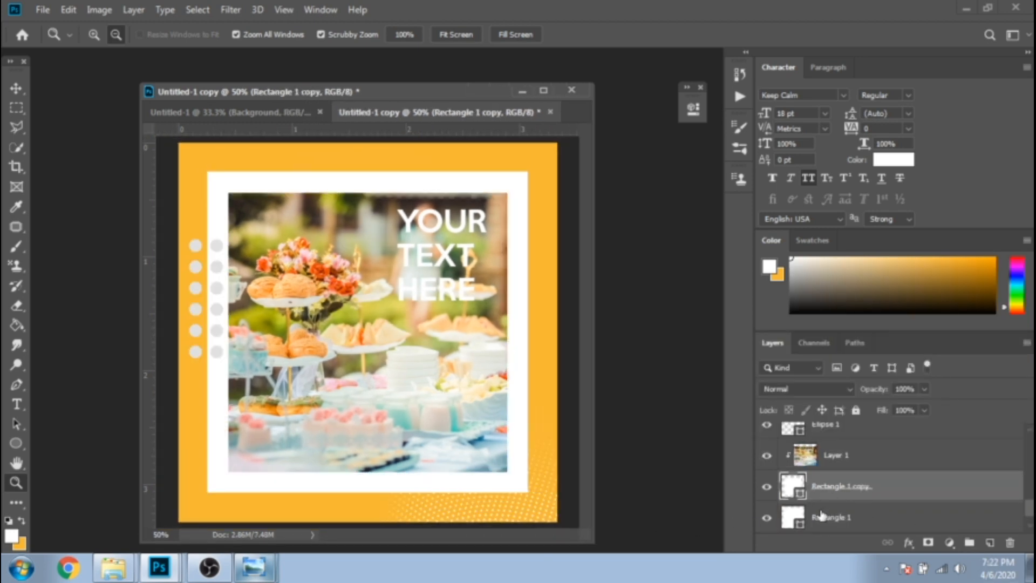
Remove the white frame and fill a narrow marquee strip with white on a new layer
click(832, 517)
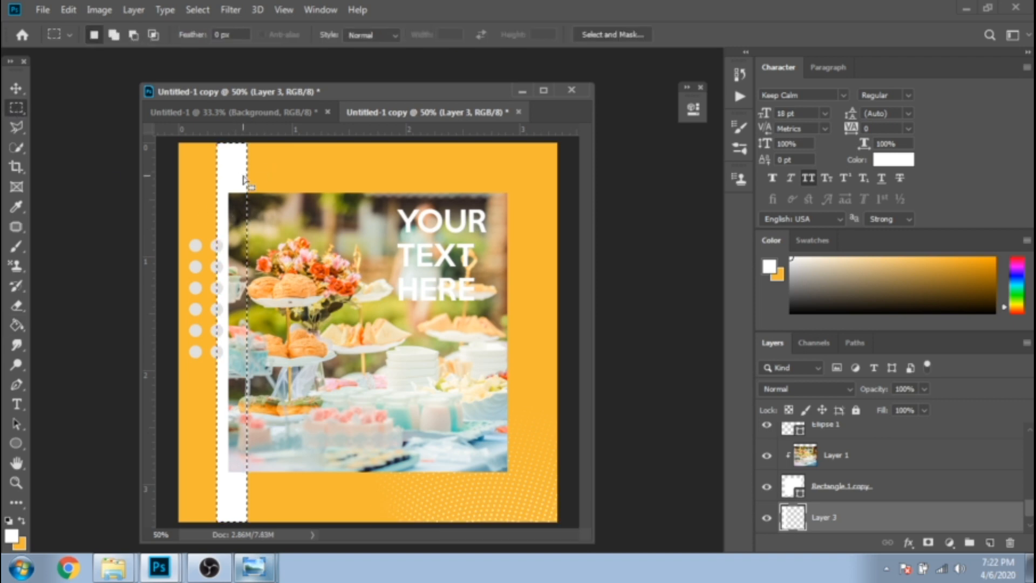
right_click(333, 168)
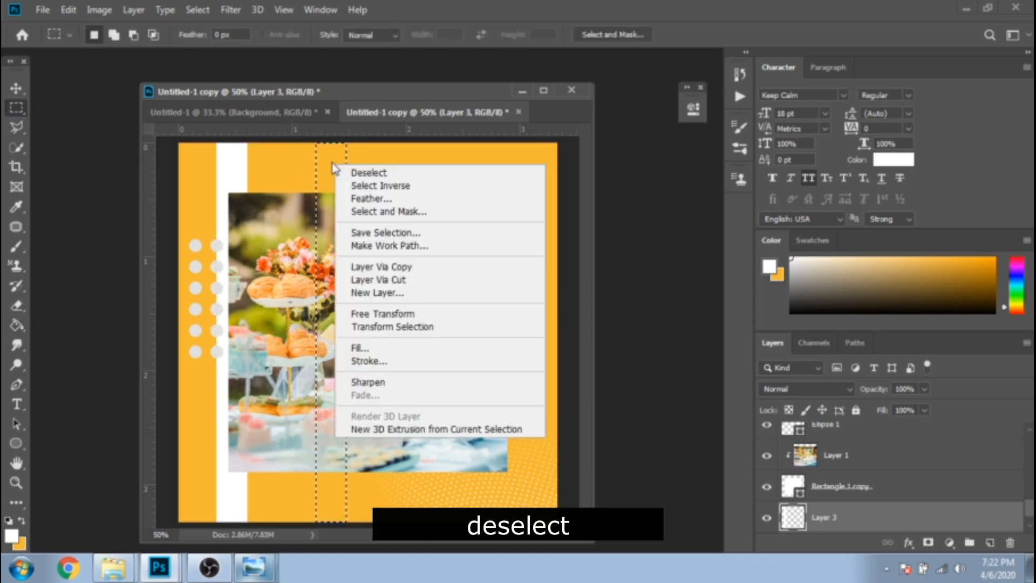
click(368, 172)
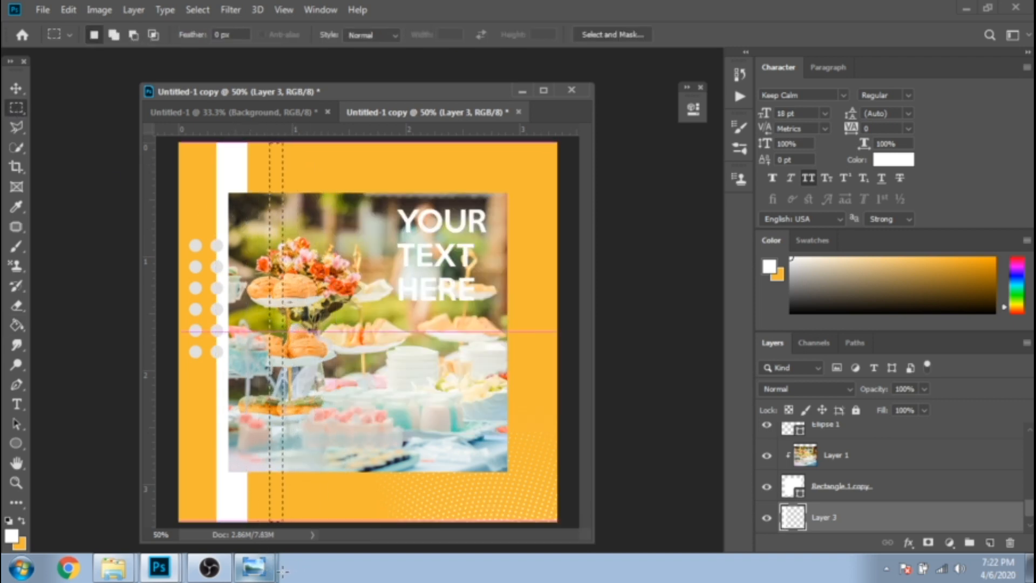
click(16, 325)
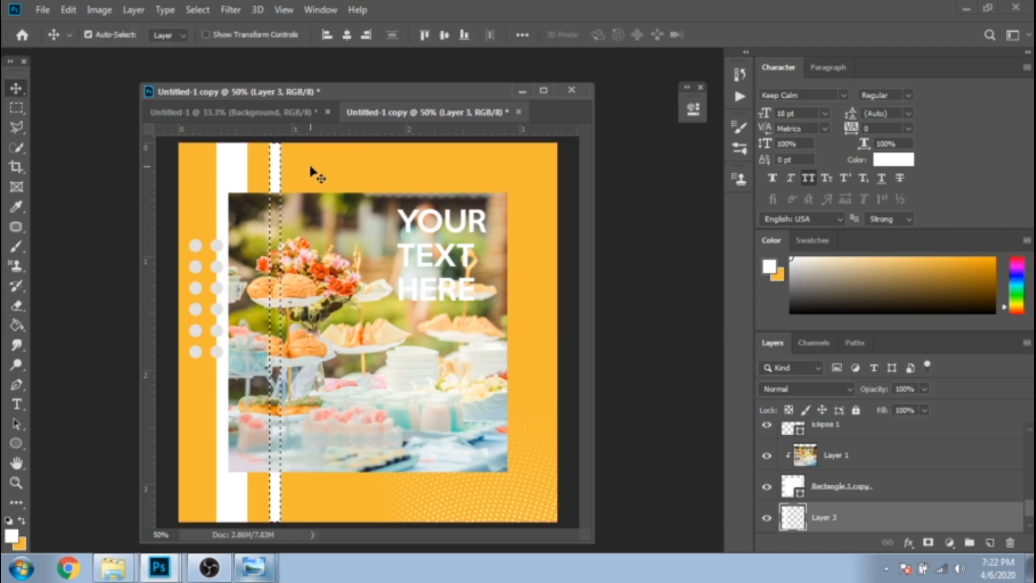
Fill the wide middle strip and the right-hand strip with white using the Paint Bucket
click(16, 107)
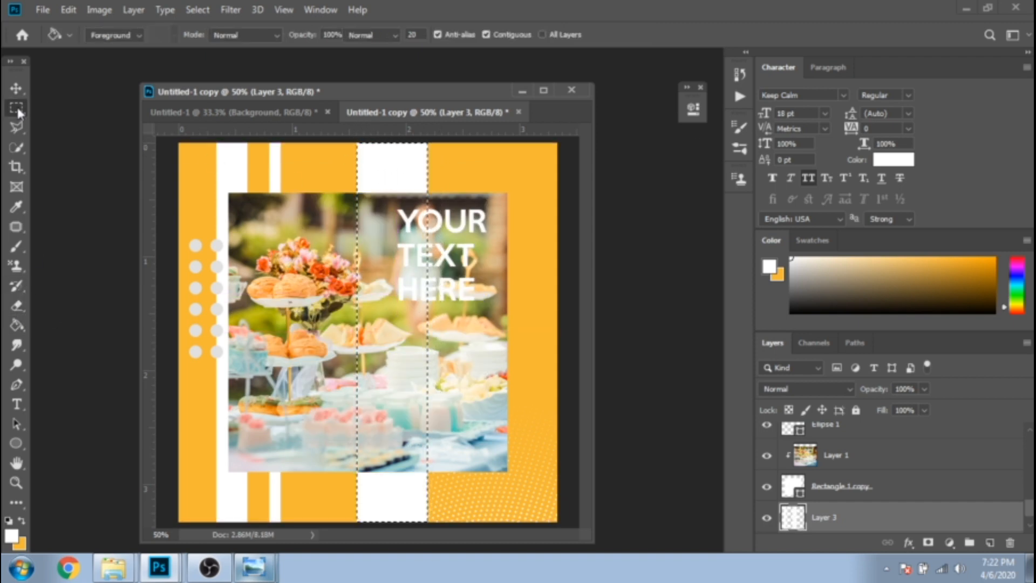
click(16, 108)
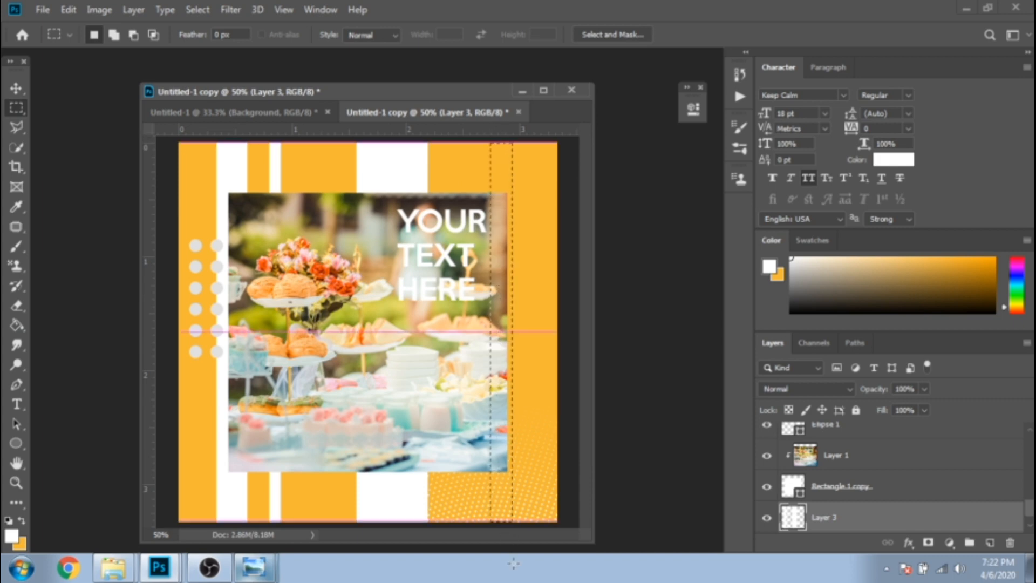
click(16, 325)
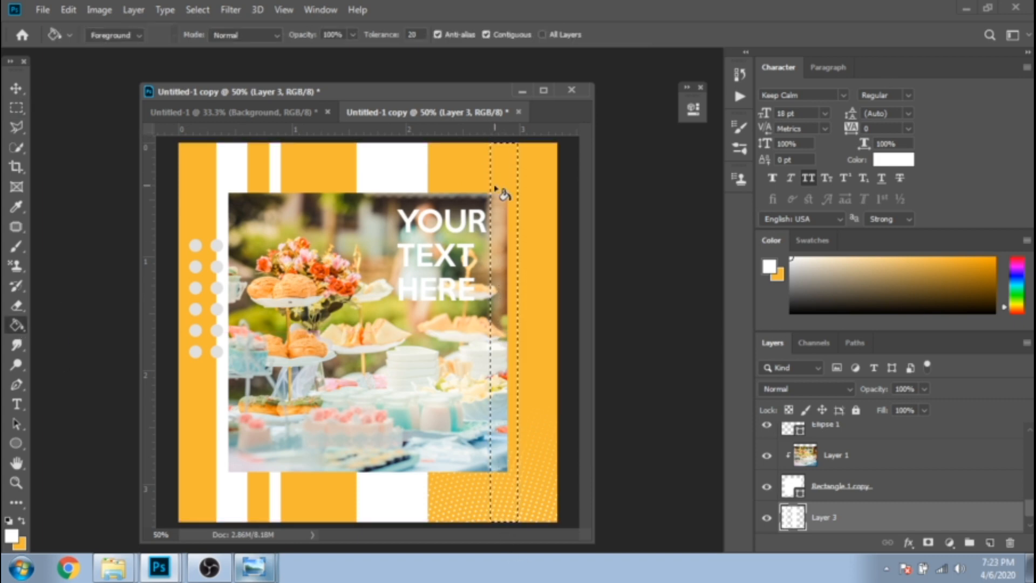
click(16, 106)
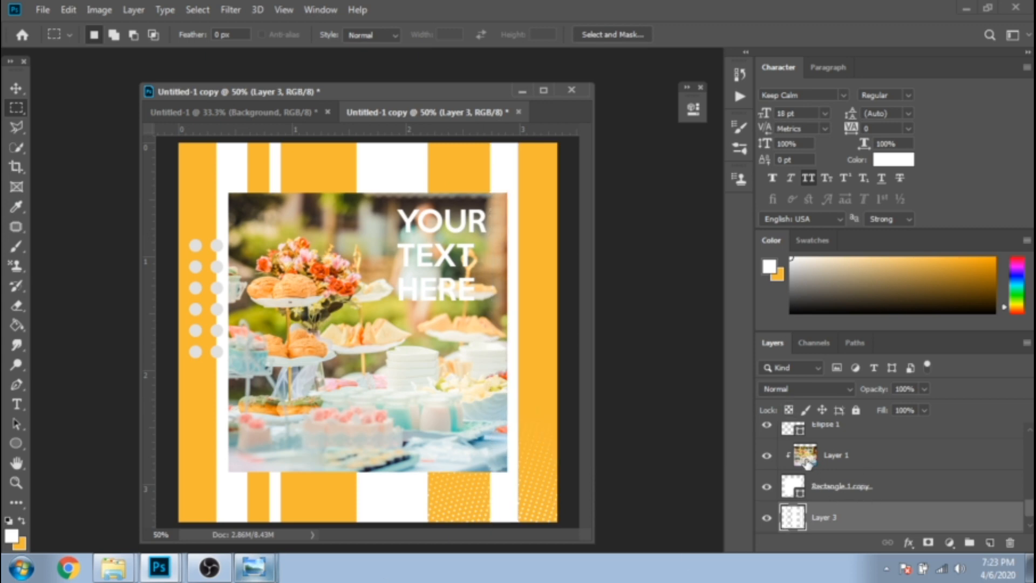
Narrow the photo's shape into a taller panel and zoom out to fit the copy canvas
click(842, 485)
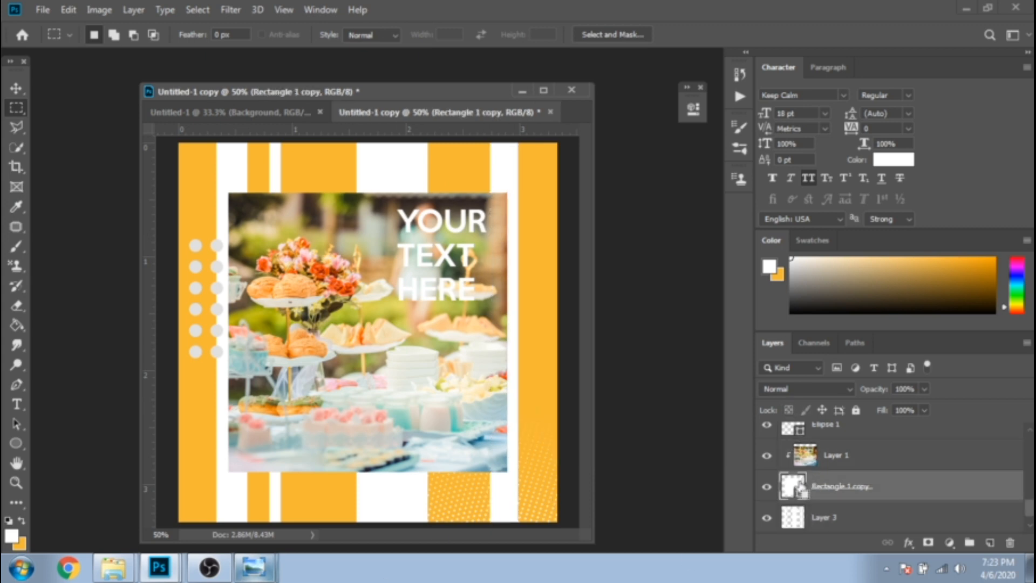
key(ctrl+t)
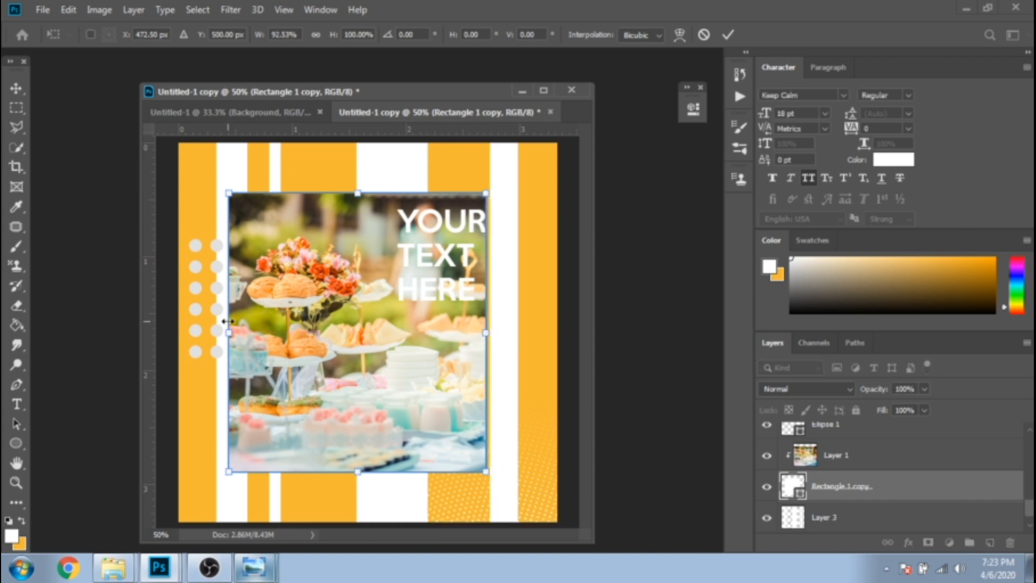
drag(228, 320, 251, 321)
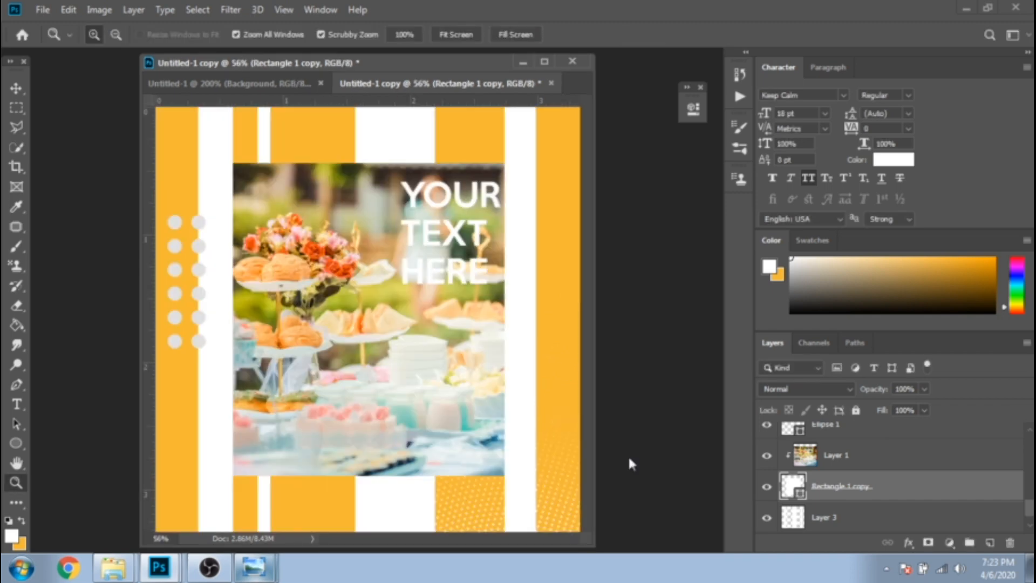
click(93, 35)
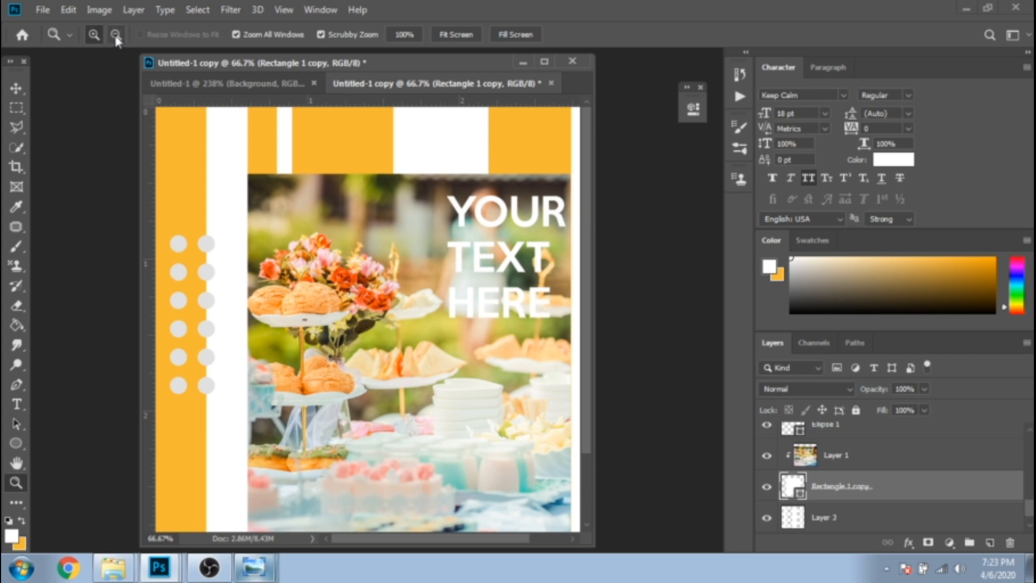
click(115, 34)
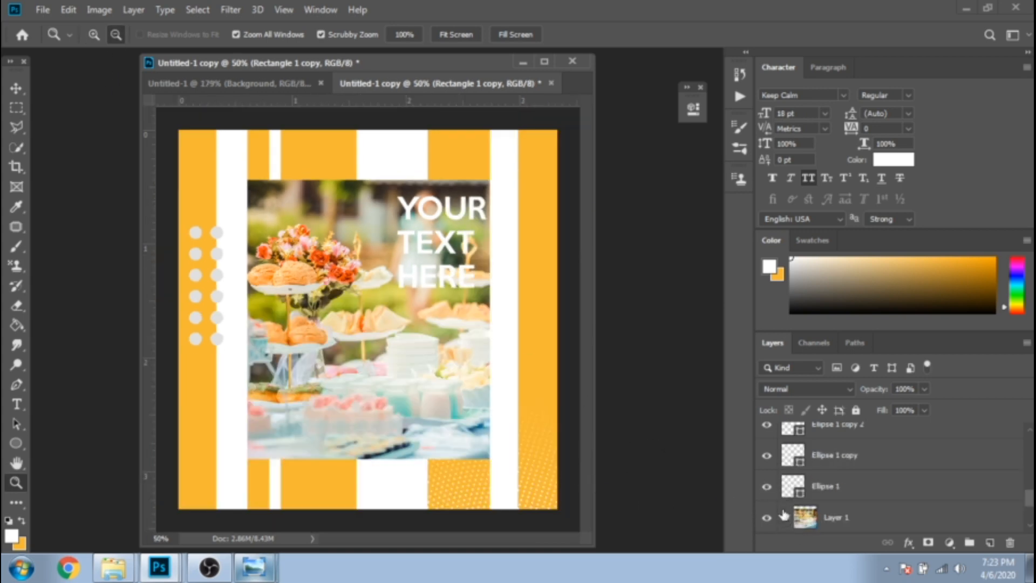
Delete the food photo and grey Ellipse copy layers, leaving the stripes and white panel
click(835, 486)
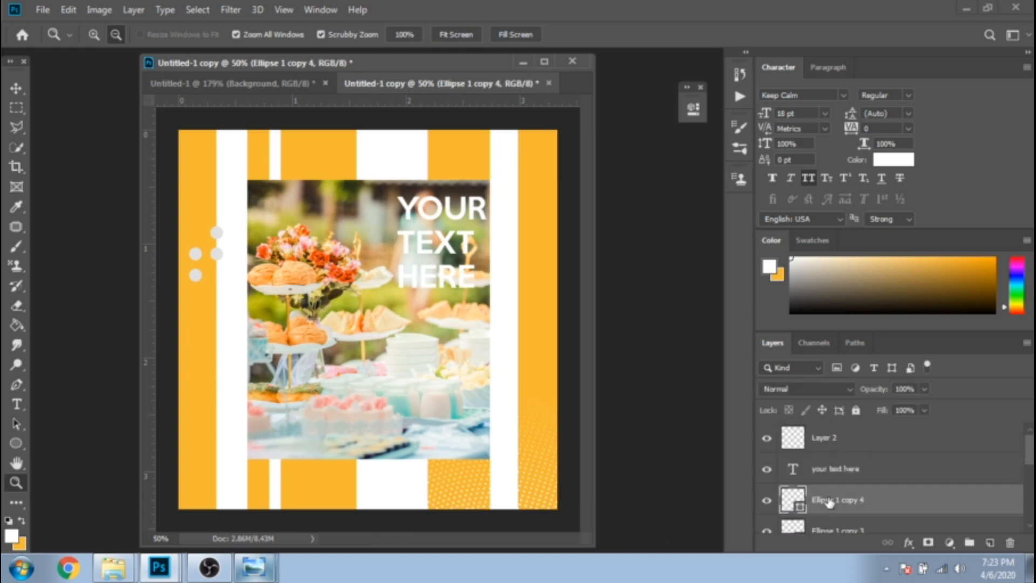
click(835, 499)
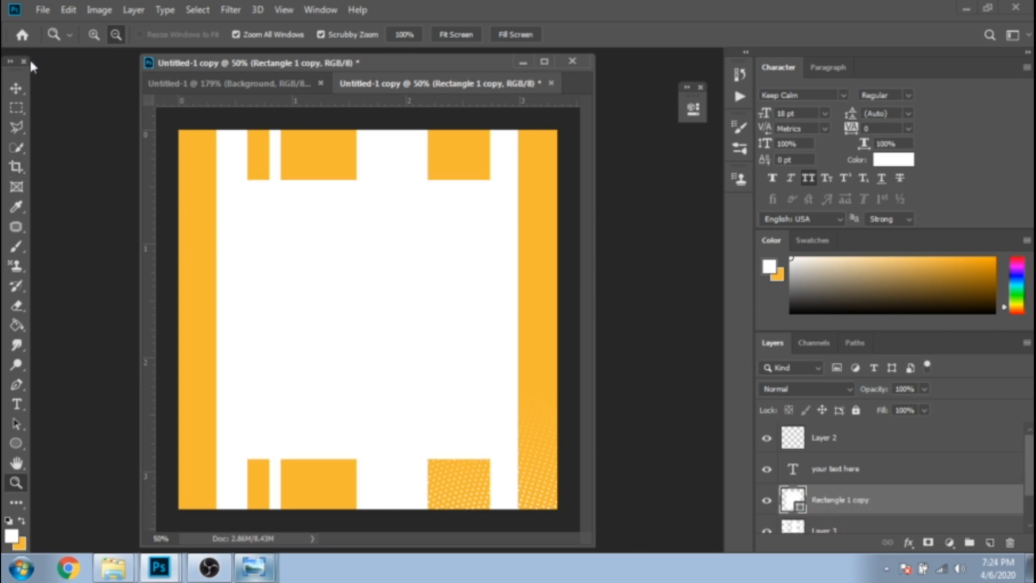
Bring in pexels-photo-3593434.jpeg, clip it to the panel and raise the headline above it
click(42, 10)
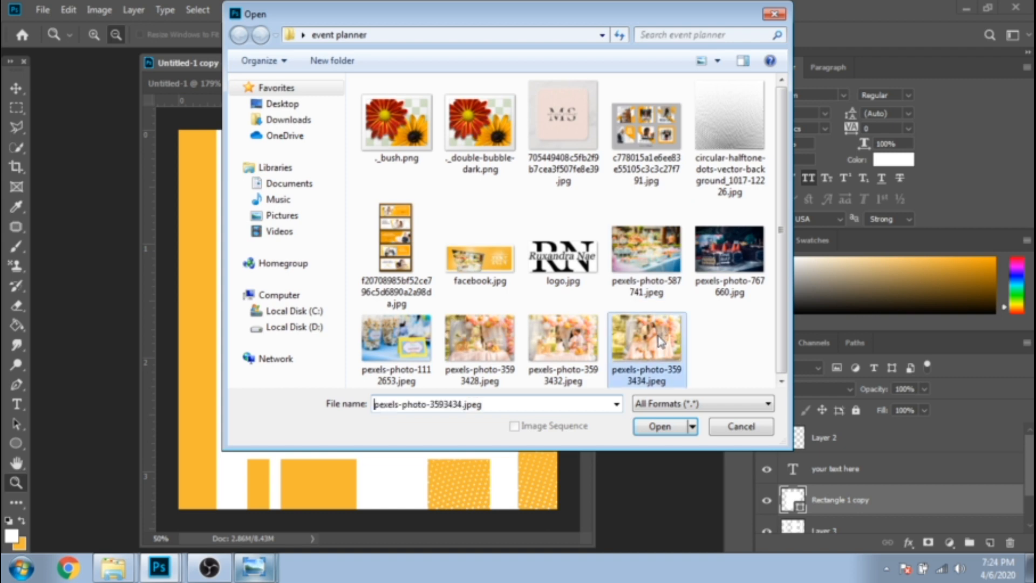
click(658, 426)
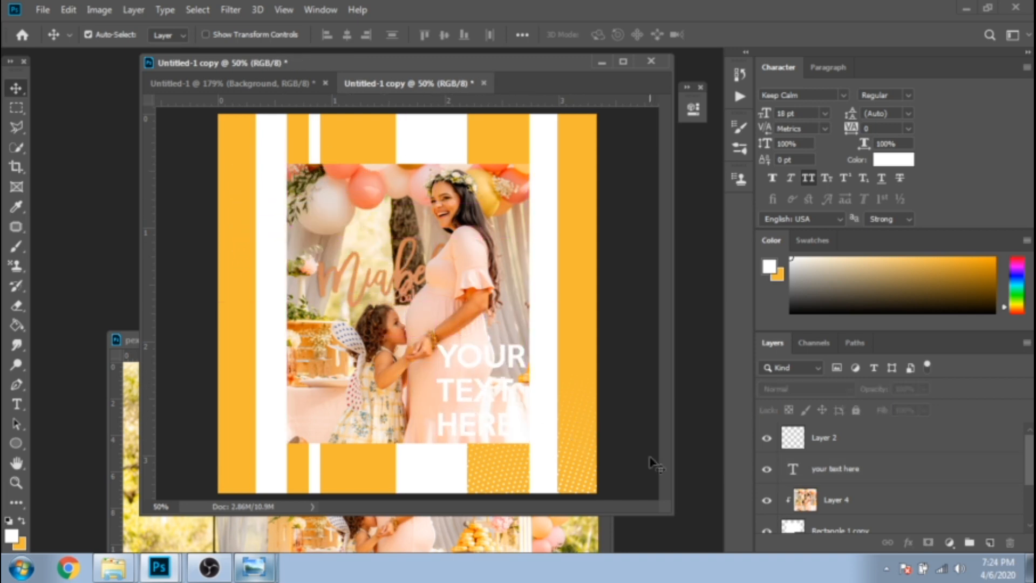
click(823, 437)
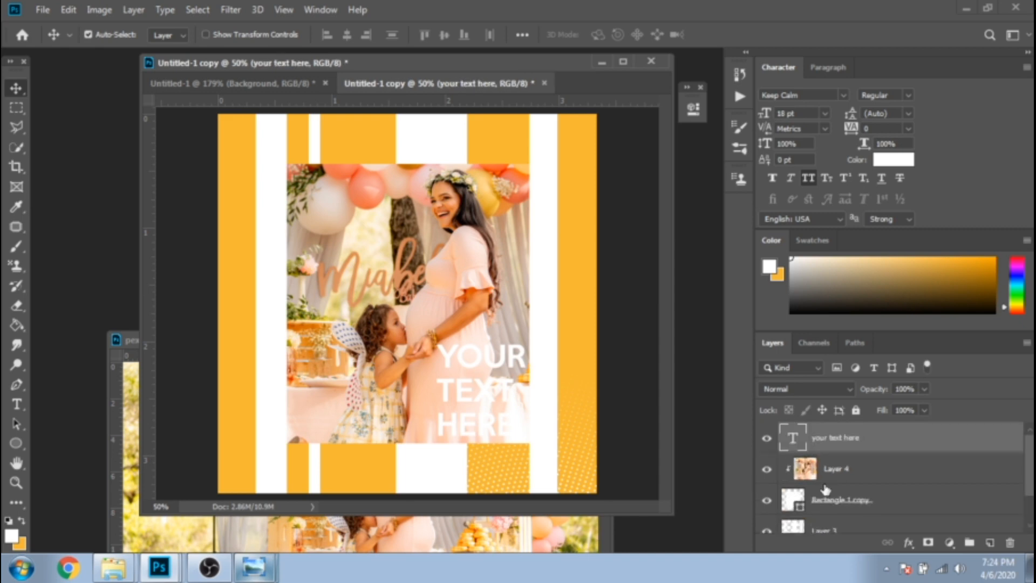
Give the headline a drop shadow, paint a 51% soft glow layer, and return to Untitled-1
scroll(down, 3)
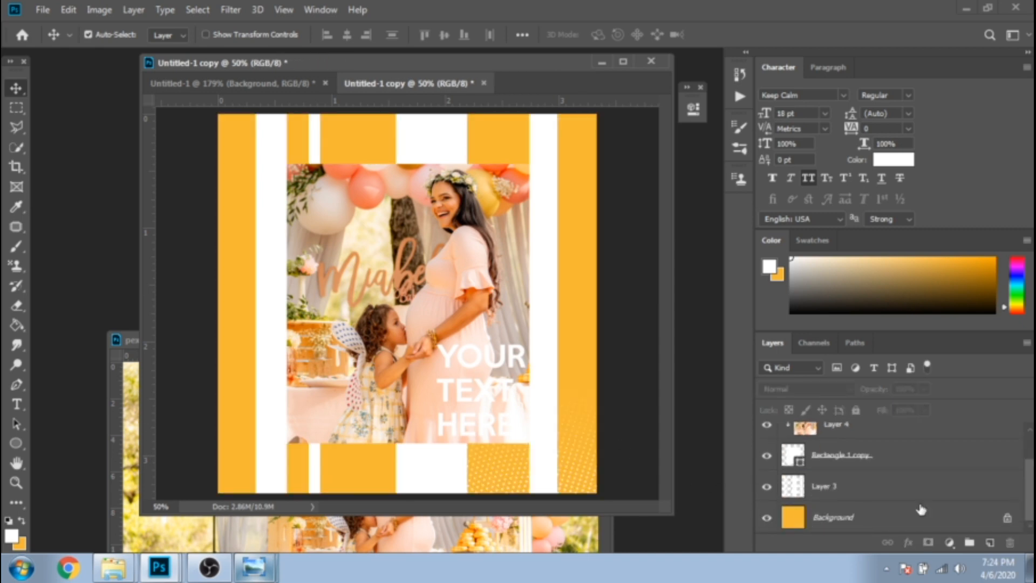
click(16, 325)
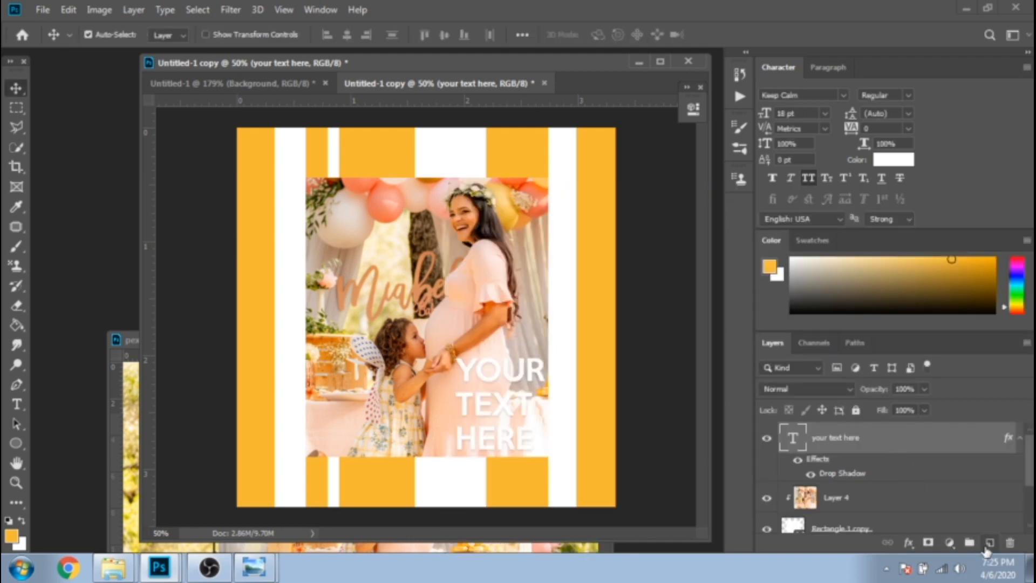
click(989, 541)
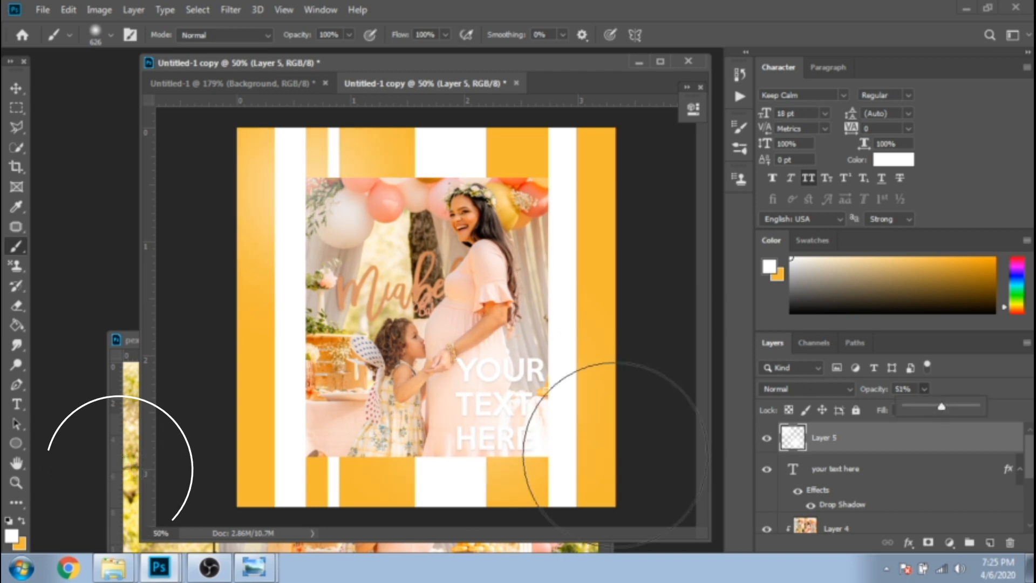
click(235, 83)
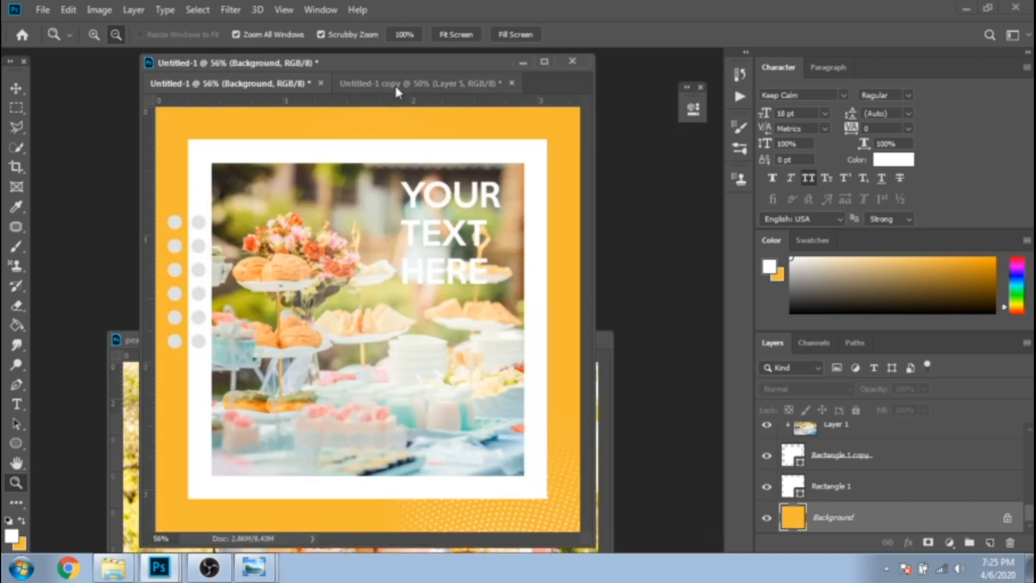
Float the second variant, duplicate it as copy 2 and delete its soft glow layer
click(422, 83)
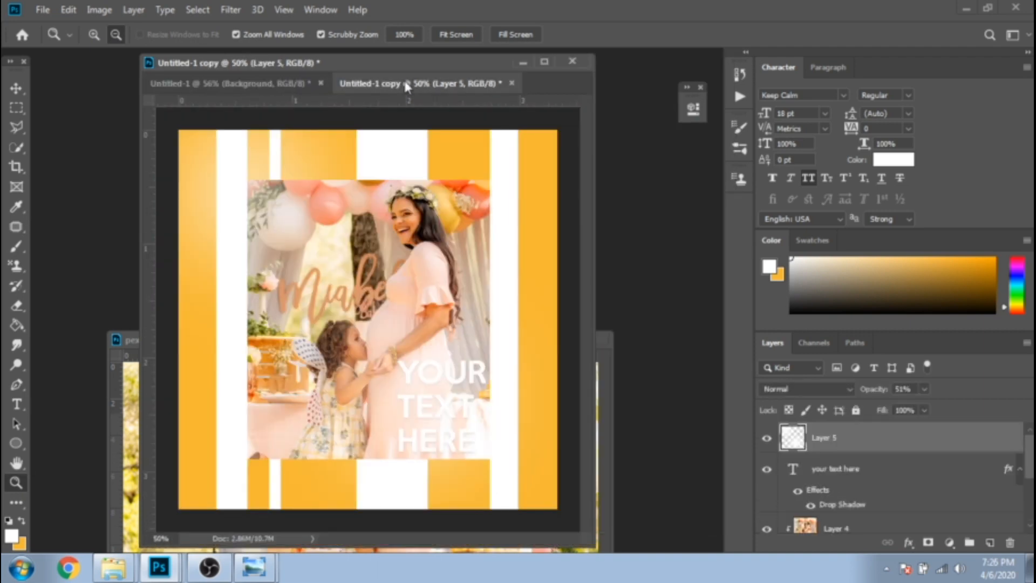
right_click(423, 83)
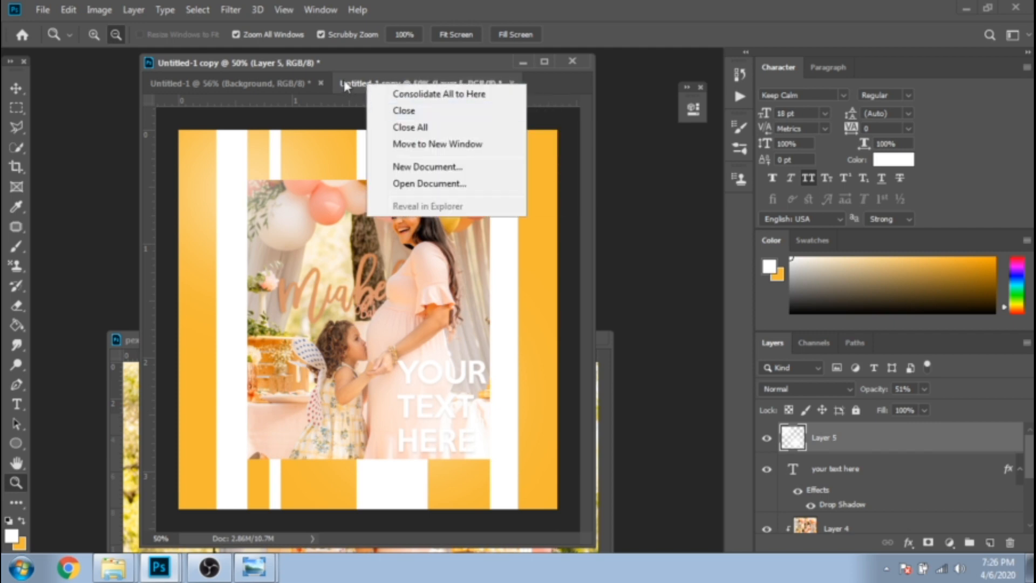
click(437, 144)
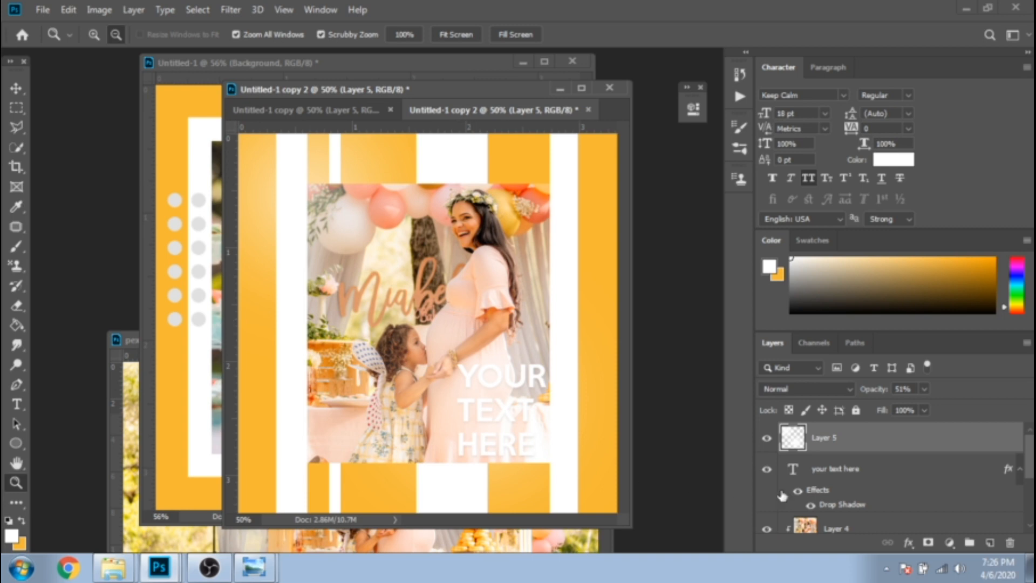
key(Delete)
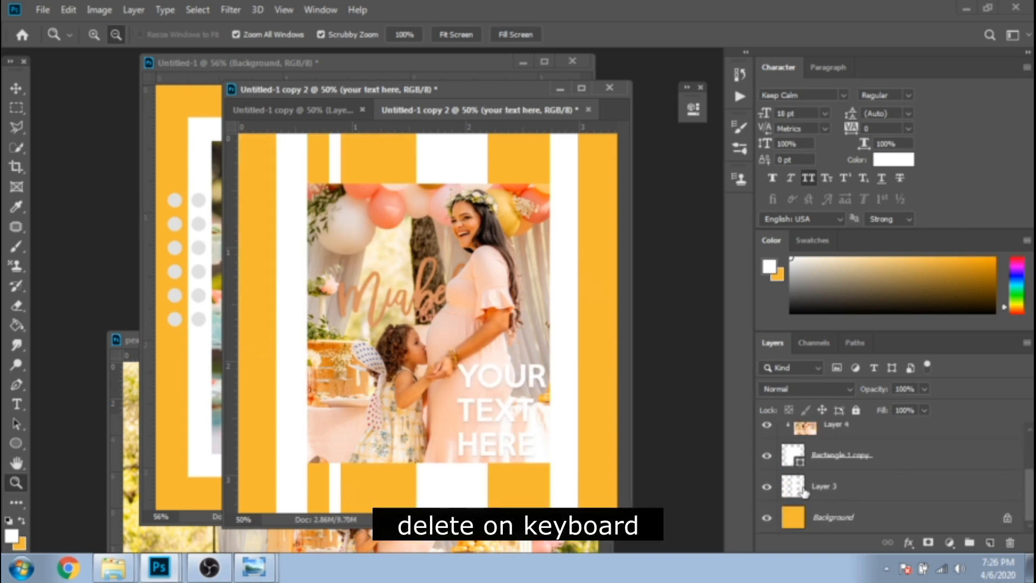
Delete an unneeded layer and fill Polygonal Lasso diagonal strips with white
key(Delete)
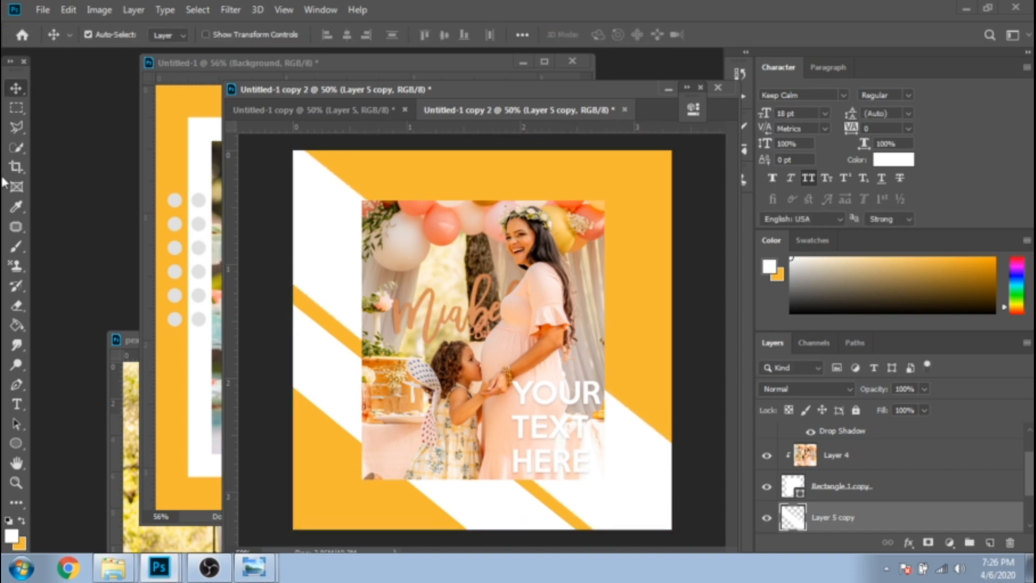
click(16, 127)
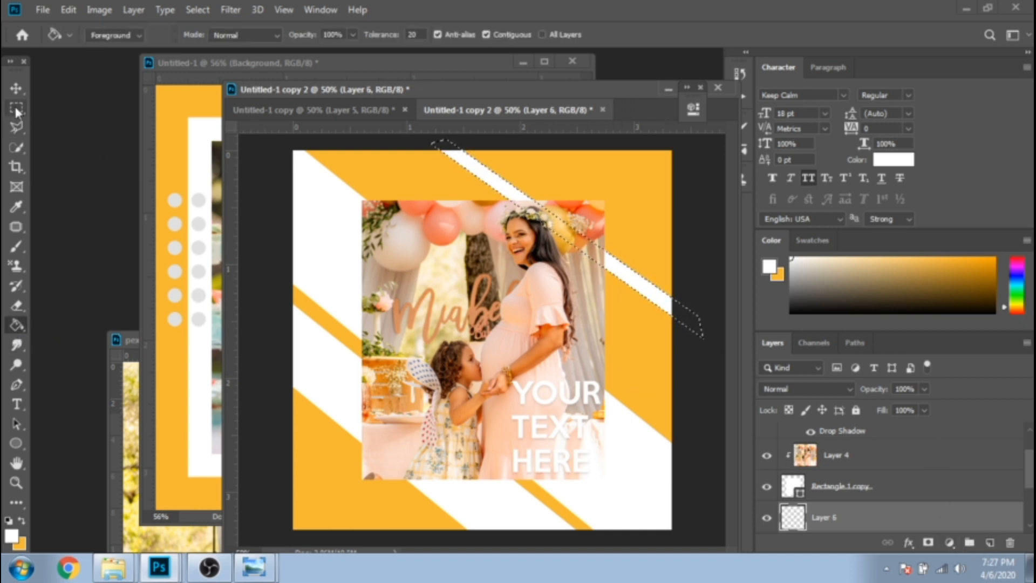
click(17, 108)
text(80)
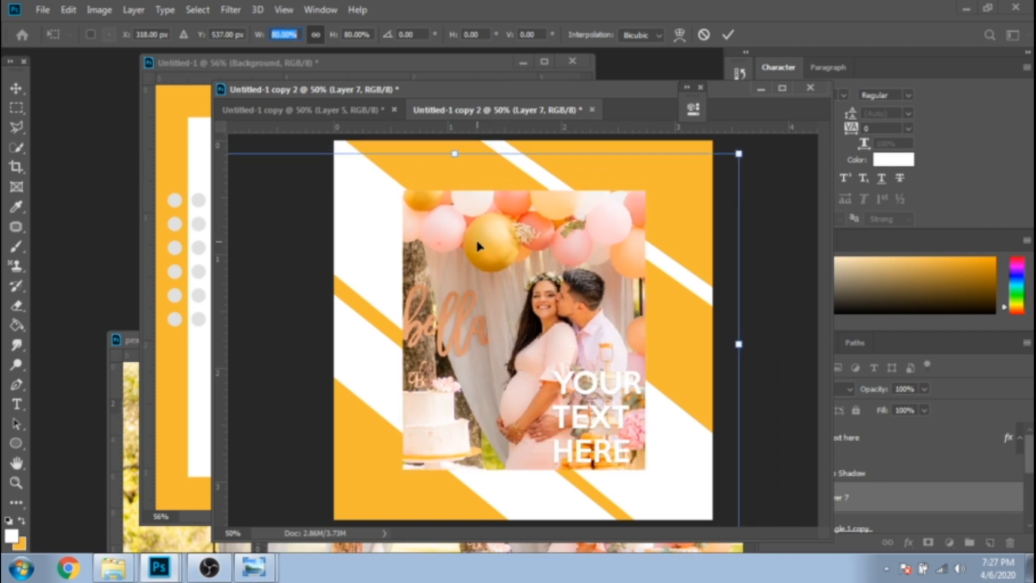
Commit the couple's maternity photo scaled to 80% in the third variant's panel
click(727, 34)
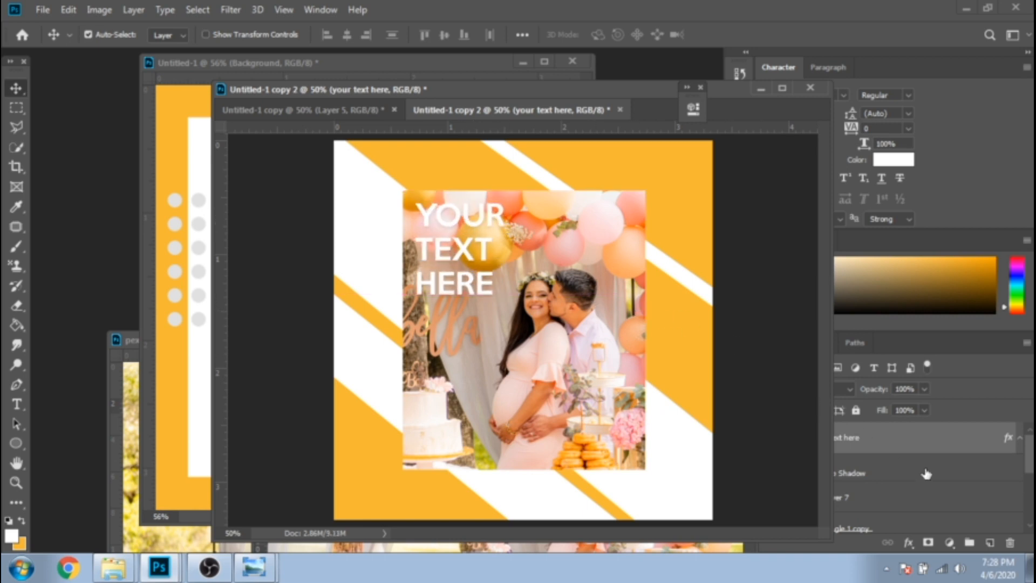
Paint a soft round-brush glow on a new layer at 37% opacity, then take the Move tool
click(16, 246)
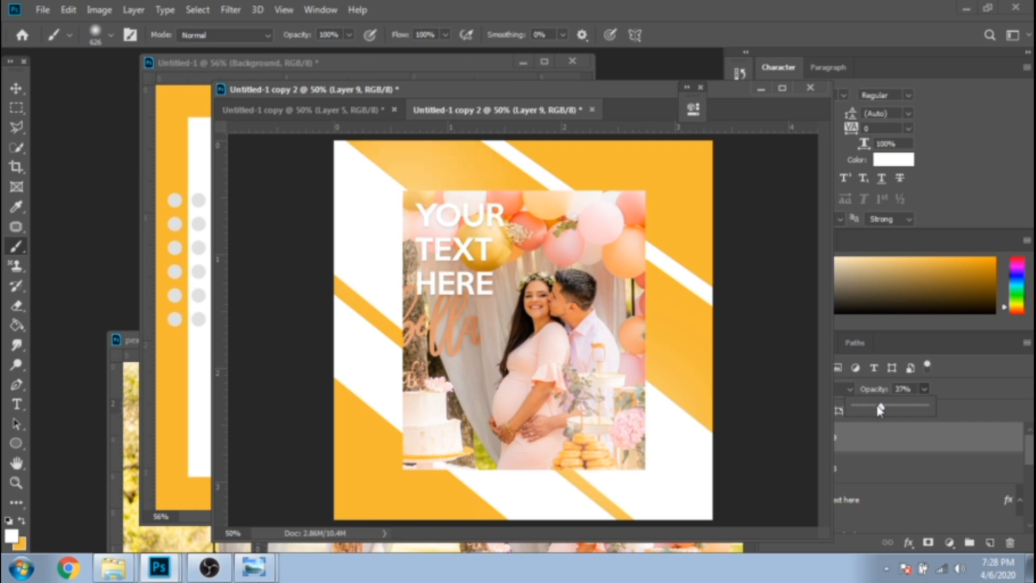
click(16, 87)
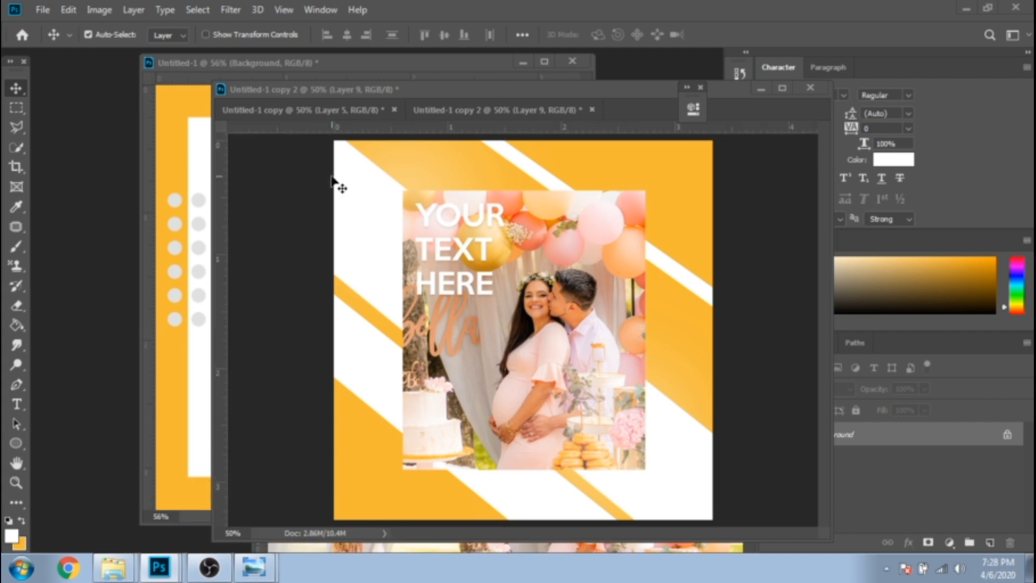
click(17, 206)
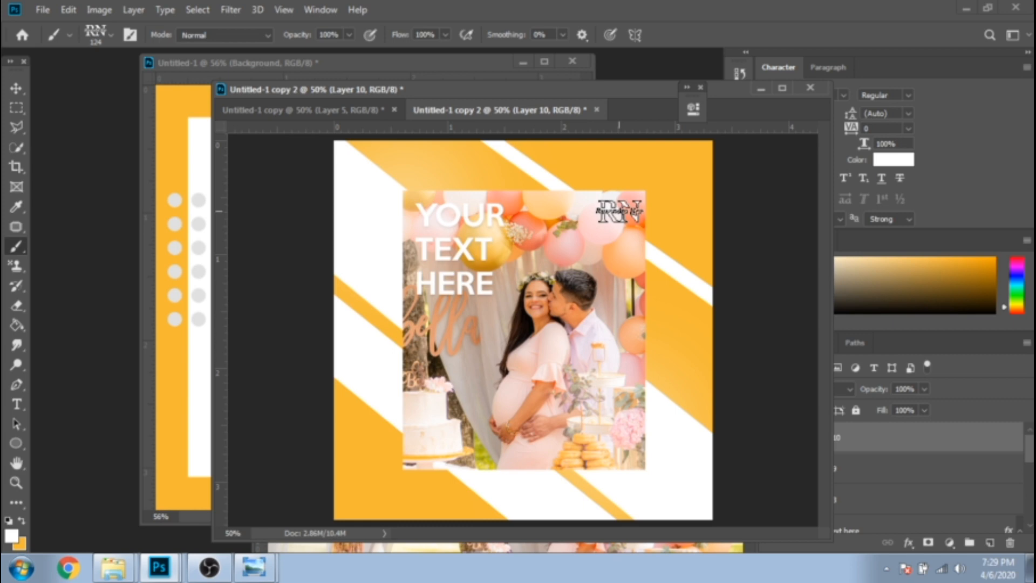
Stamp the RN logo on the mother-and-daughter variant, then move to the food-photo variant
click(284, 110)
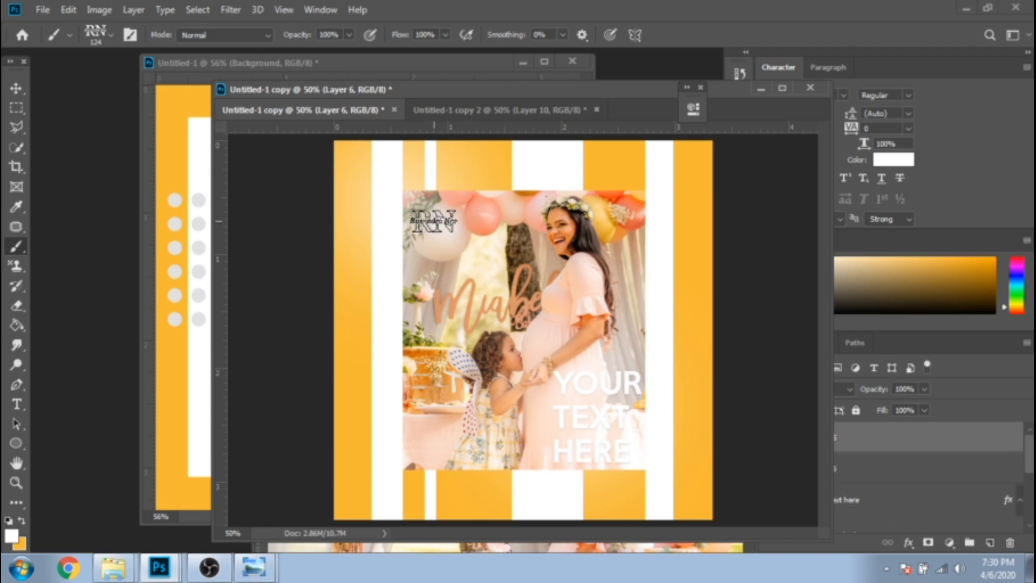
click(265, 63)
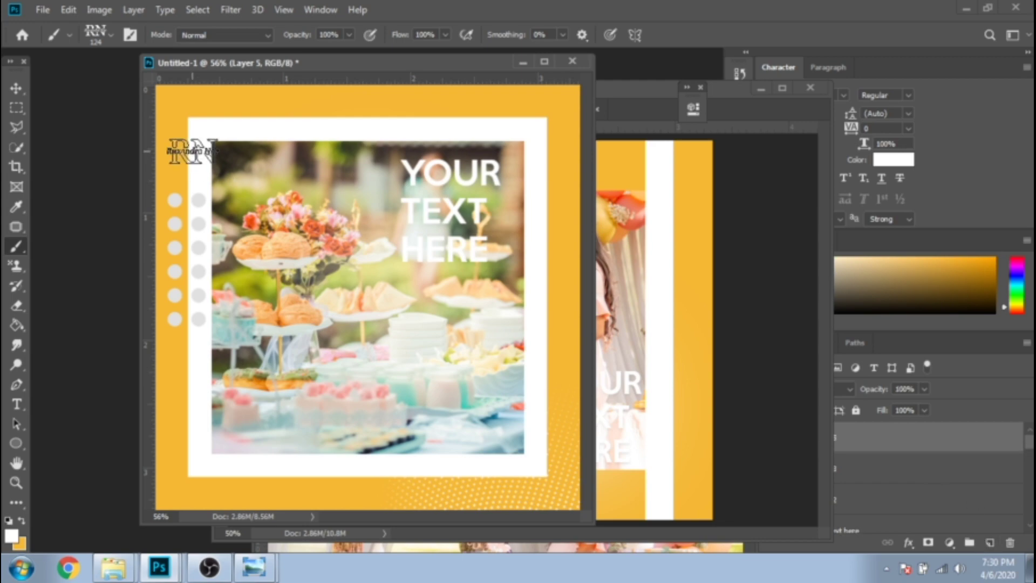
Place the white RN logo over the top-left corner of the dessert photo
drag(192, 152, 248, 171)
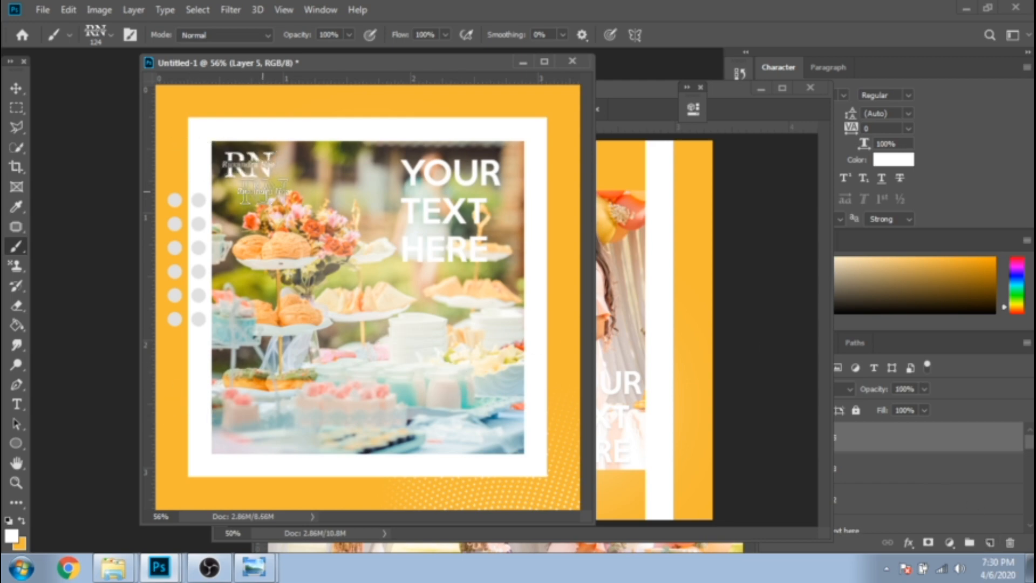